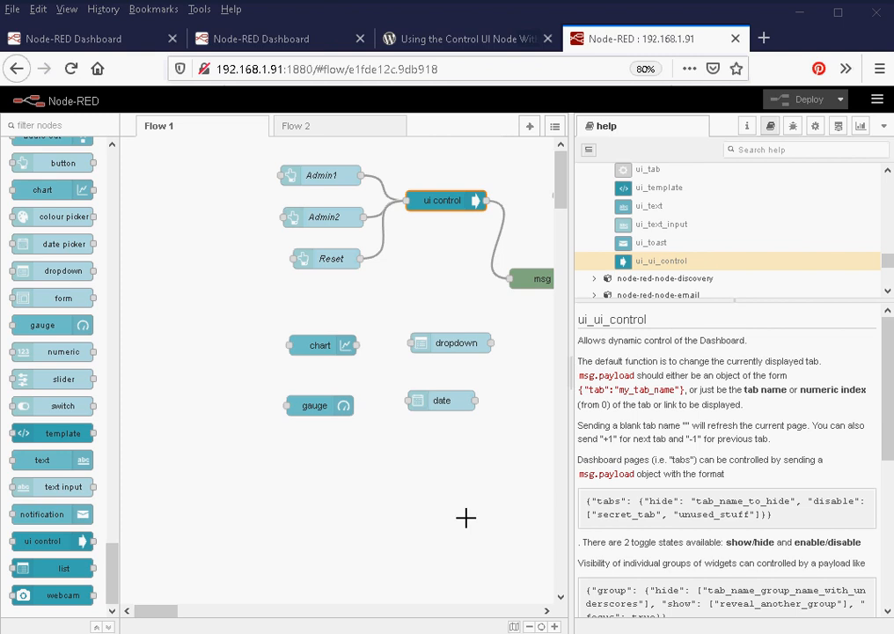
{"action": "mouse_move", "coordinate": [124, 564]}
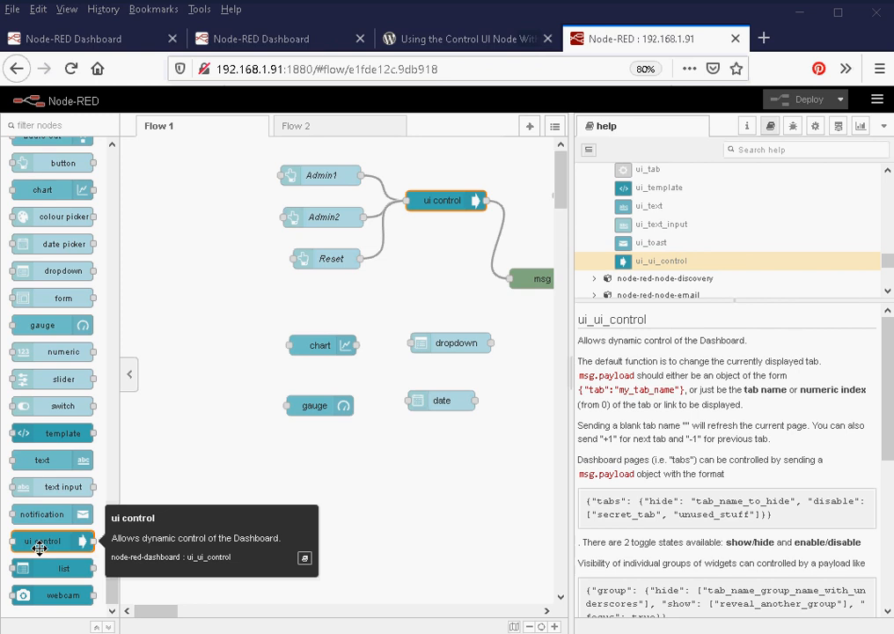
{"action": "mouse_move", "coordinate": [102, 561]}
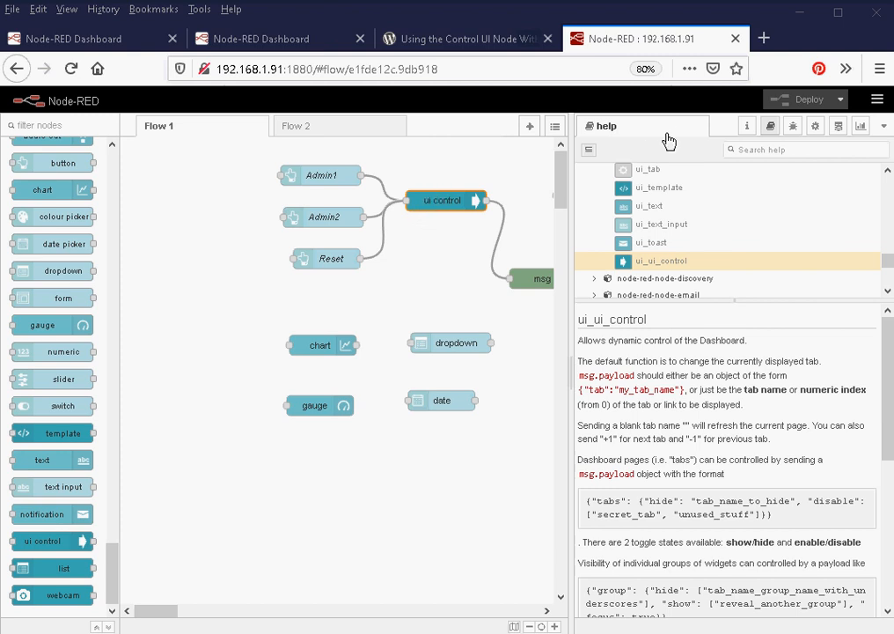
{"action": "mouse_move", "coordinate": [746, 125]}
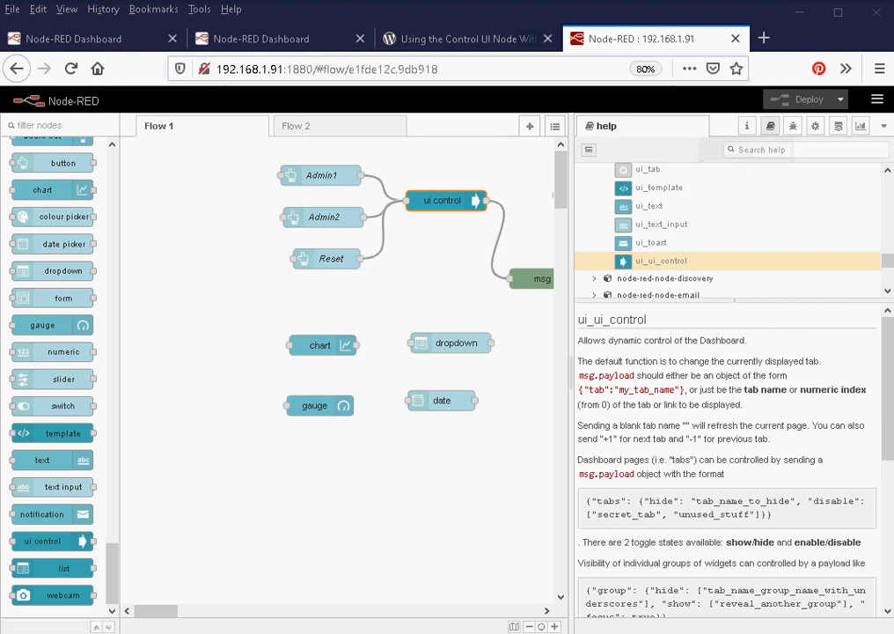
Step: Scroll the dashboard, then open and close the list of dashboard pages
{"action": "scroll", "scroll_direction": "down", "scroll_amount": 3}
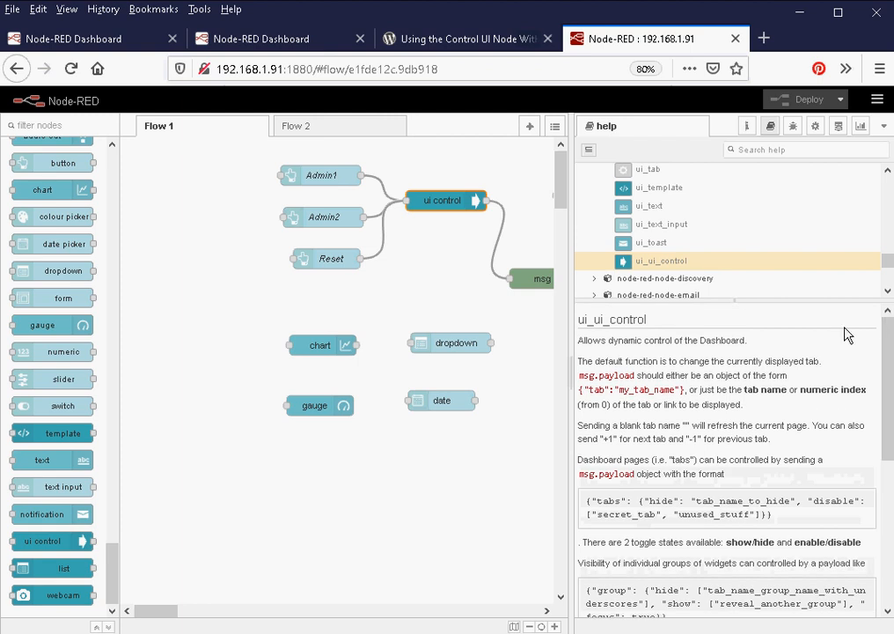
{"action": "mouse_move", "coordinate": [529, 357]}
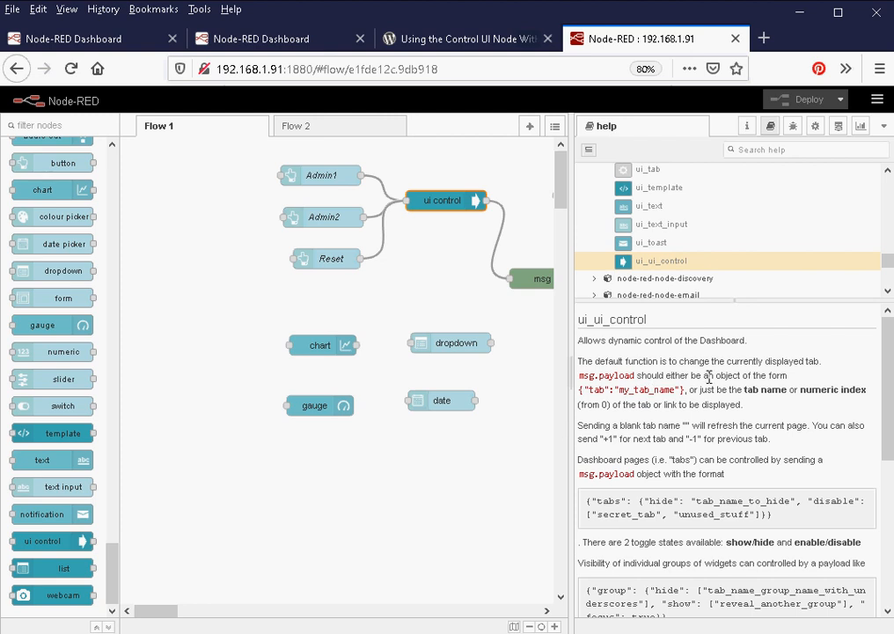
{"action": "mouse_move", "coordinate": [732, 374]}
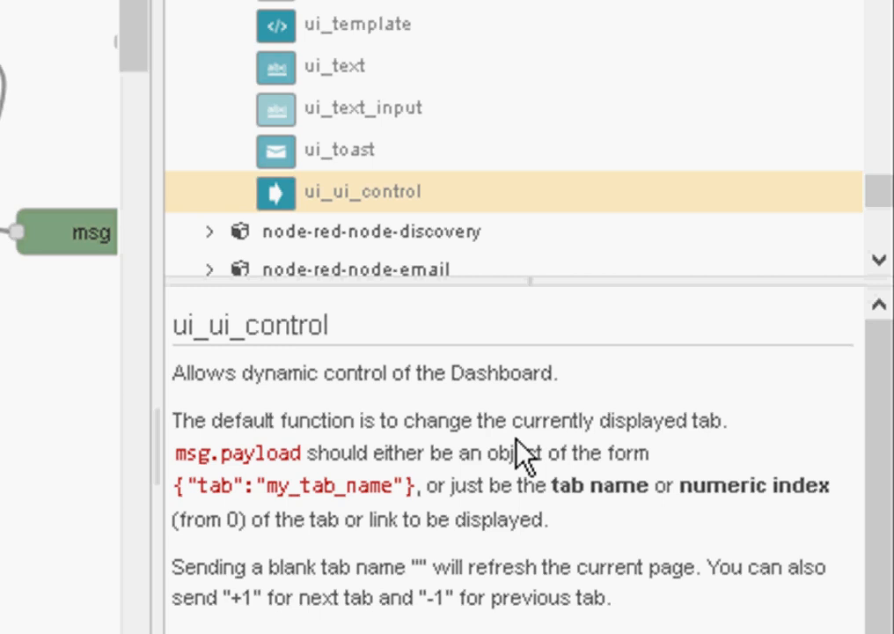
{"action": "mouse_move", "coordinate": [521, 440]}
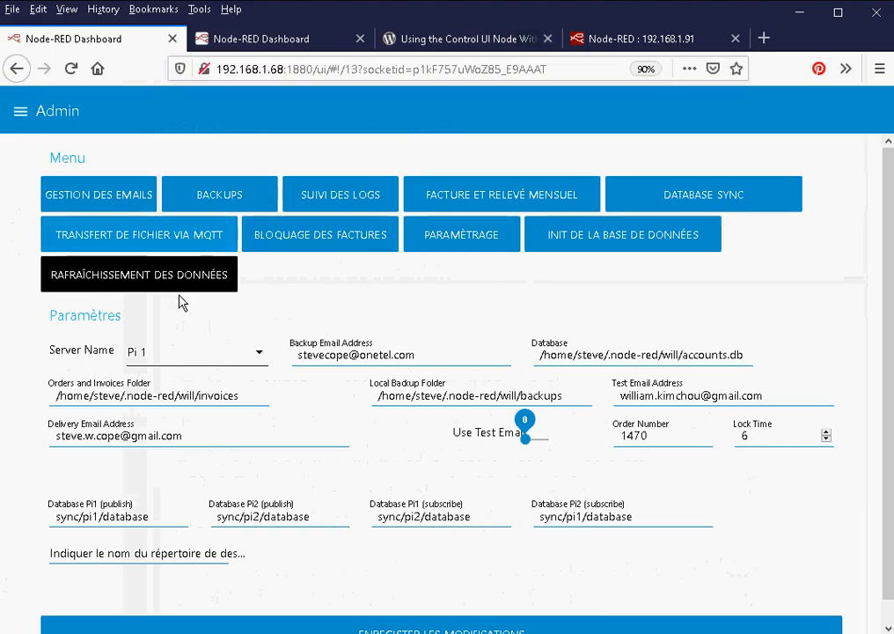
{"action": "mouse_move", "coordinate": [126, 245]}
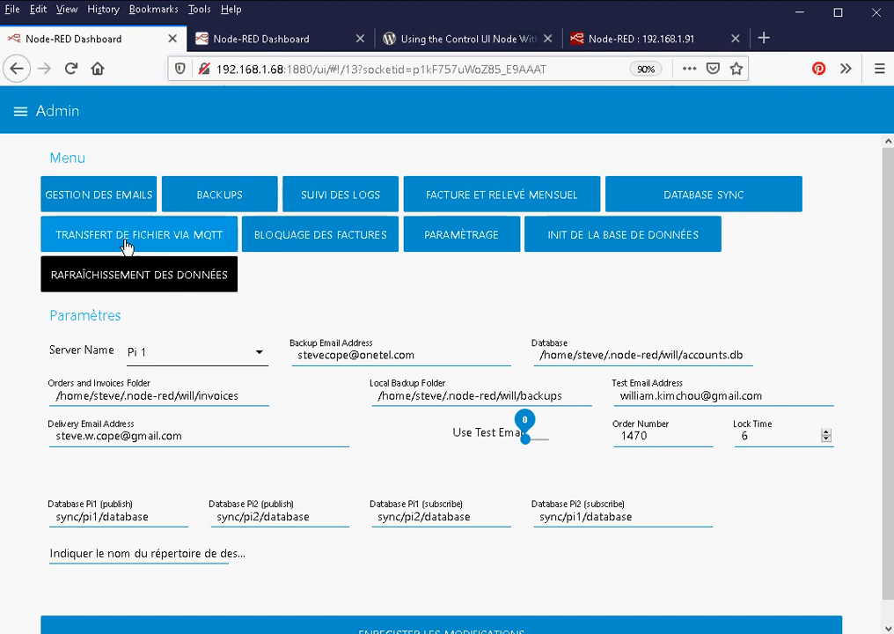
{"action": "left_click", "coordinate": [20, 111]}
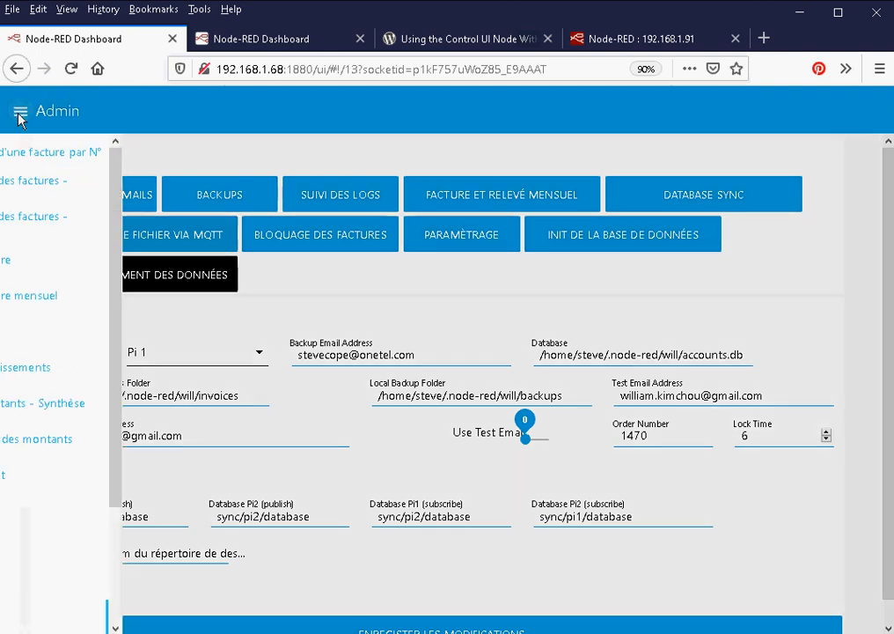
{"action": "left_click", "coordinate": [20, 111]}
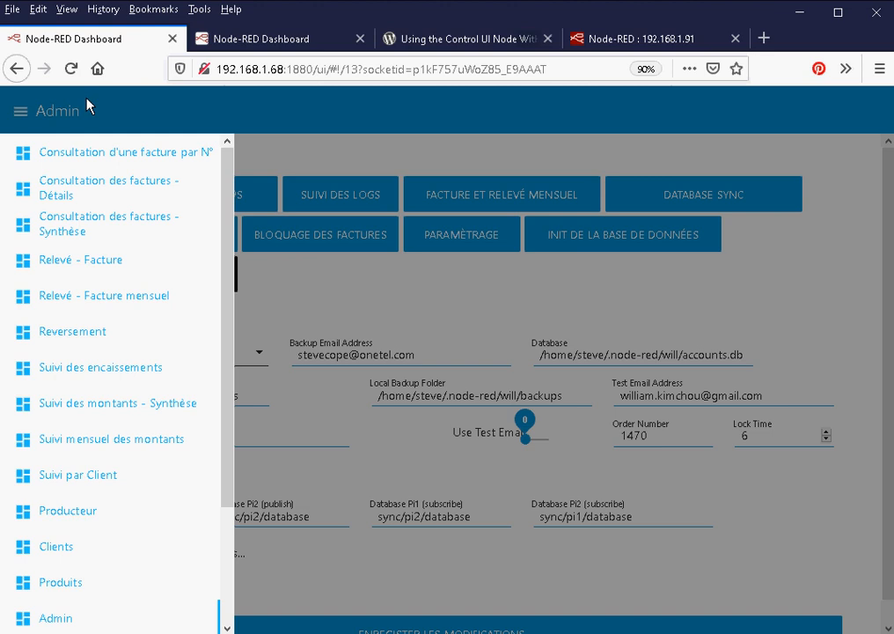
{"action": "left_click", "coordinate": [20, 110]}
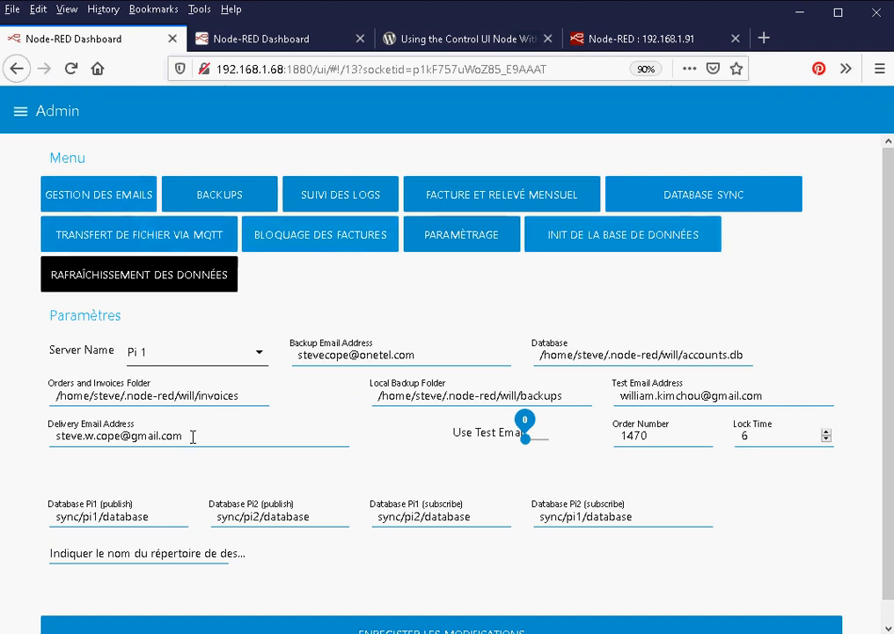
{"action": "mouse_move", "coordinate": [394, 466]}
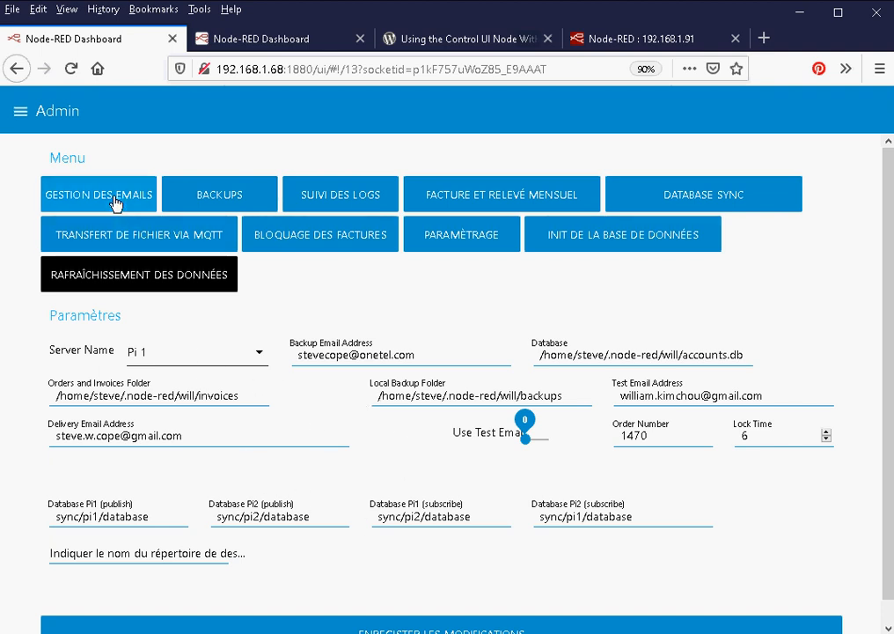
Step: Switch through the Email management and Backups sections, ending on the Logs section
{"action": "left_click", "coordinate": [97, 194]}
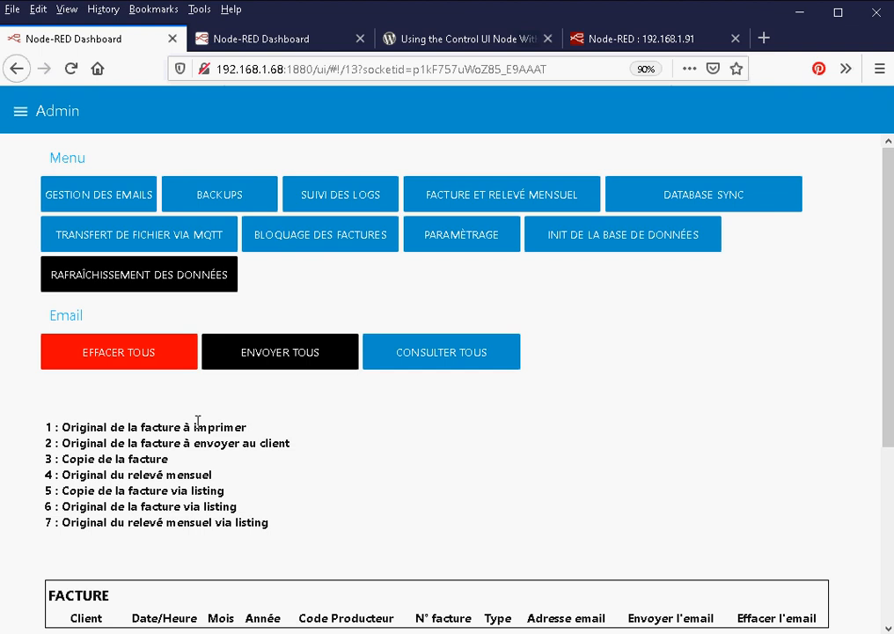
{"action": "left_click", "coordinate": [219, 194]}
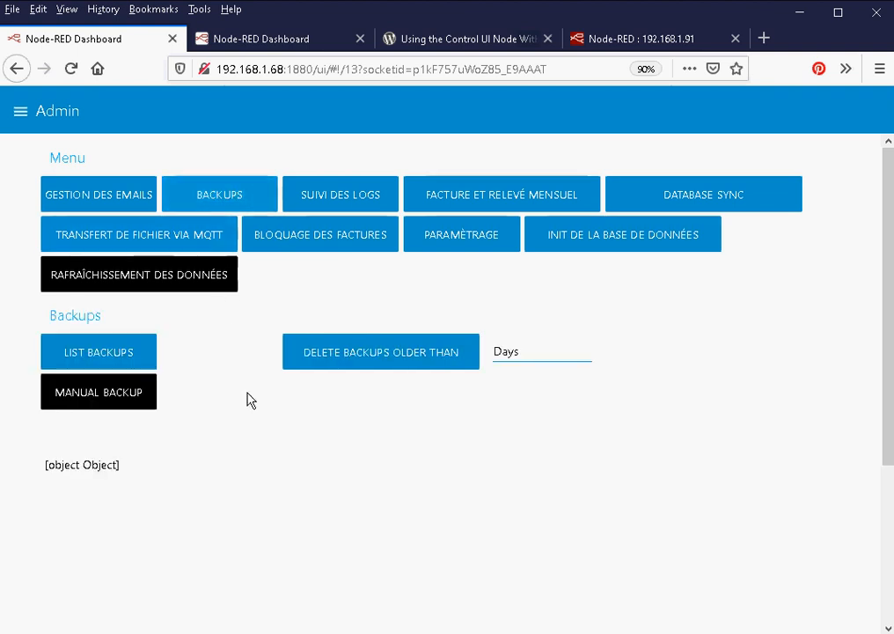
{"action": "mouse_move", "coordinate": [340, 195]}
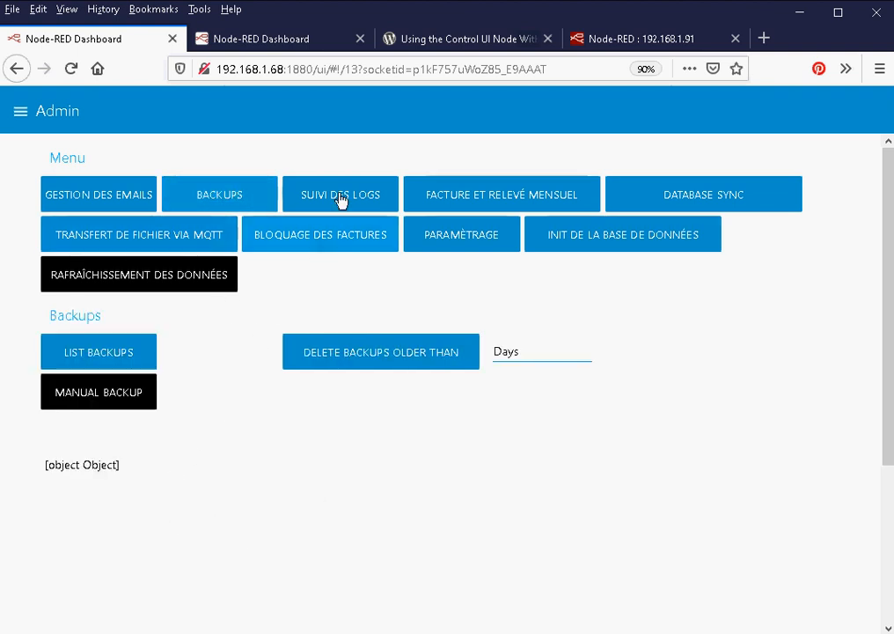
{"action": "left_click", "coordinate": [340, 195]}
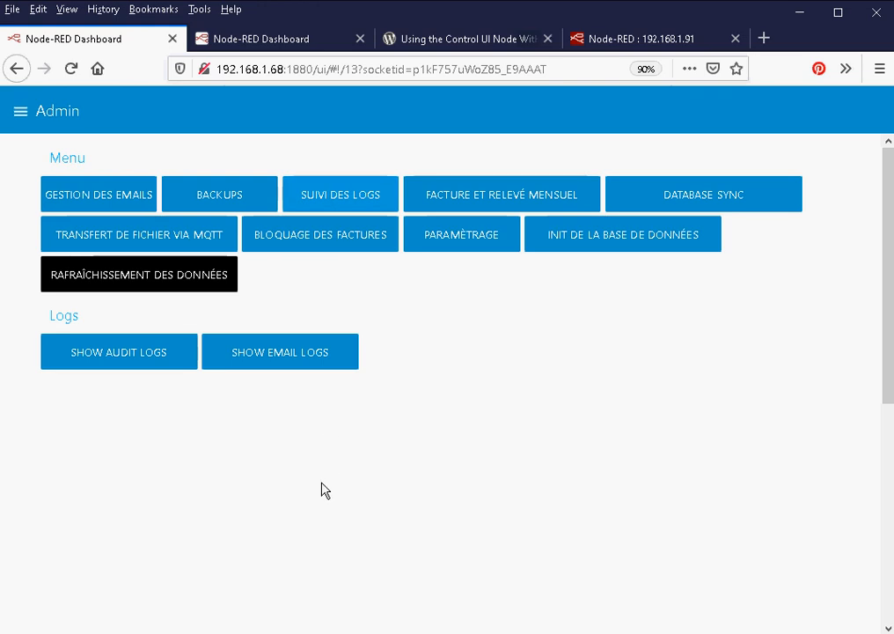
{"action": "mouse_move", "coordinate": [466, 200]}
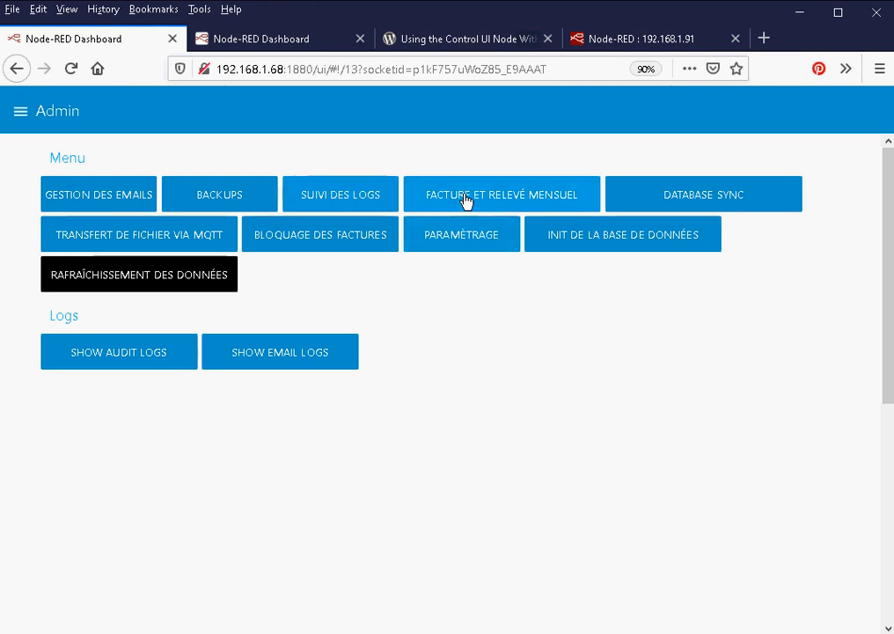
{"action": "mouse_move", "coordinate": [478, 200]}
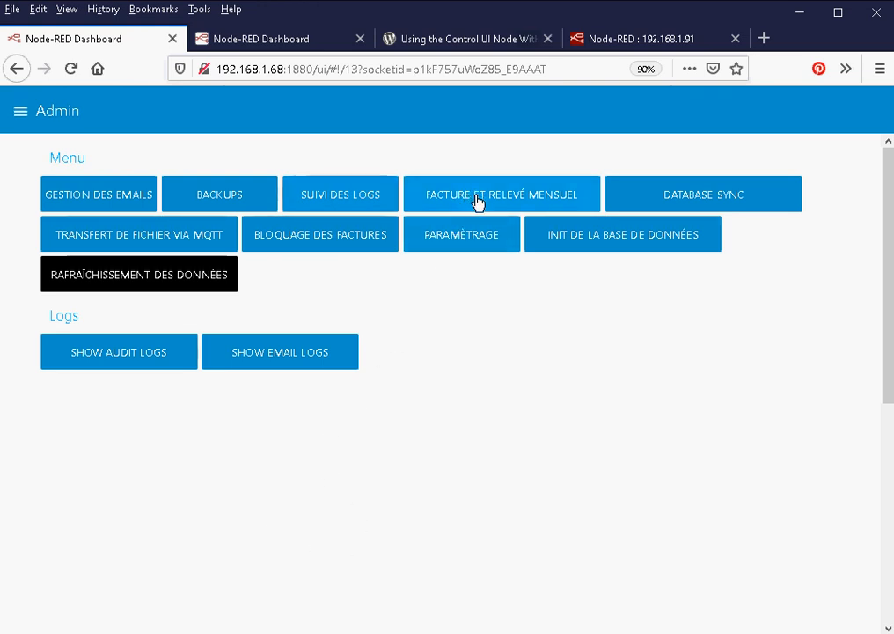
{"action": "mouse_move", "coordinate": [437, 384]}
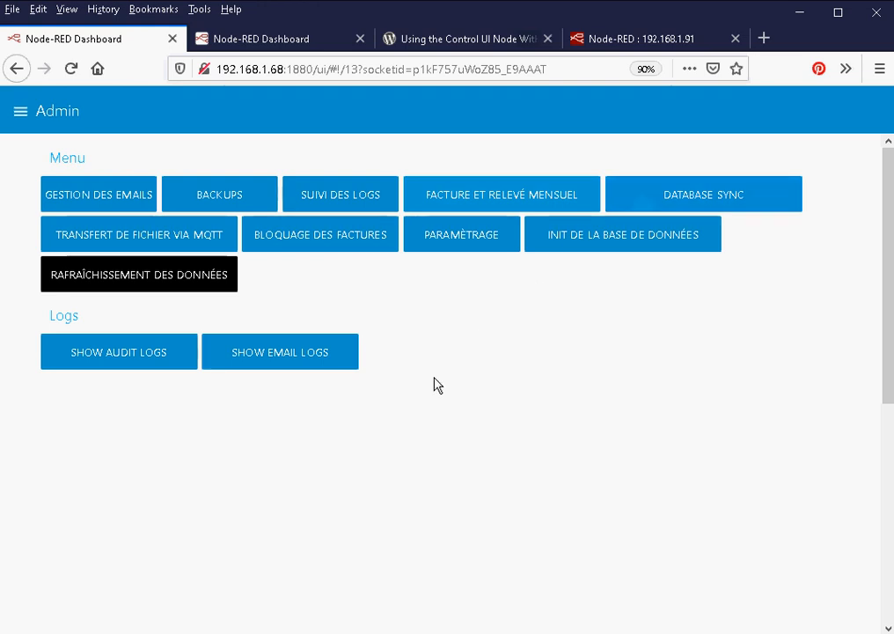
{"action": "mouse_move", "coordinate": [114, 208]}
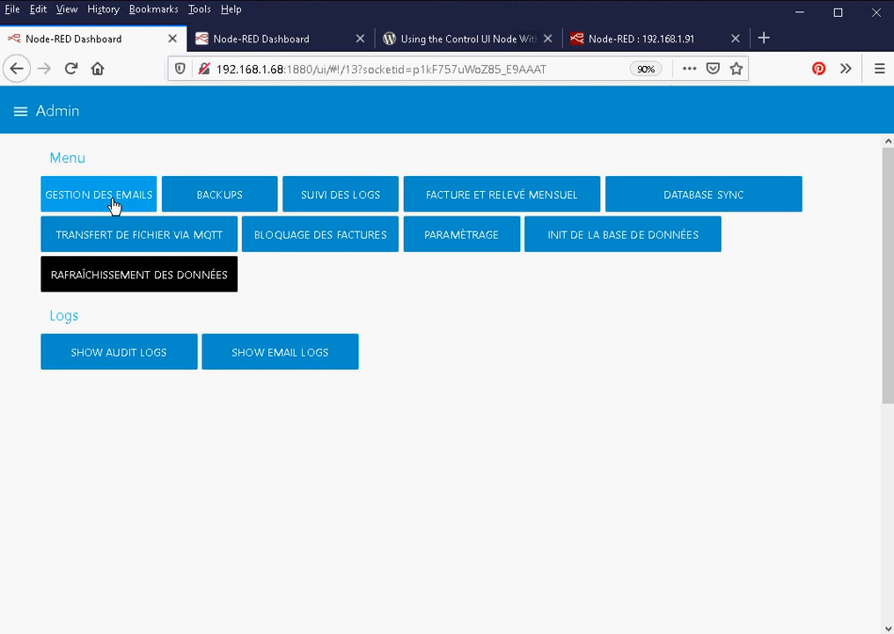
{"action": "mouse_move", "coordinate": [191, 557]}
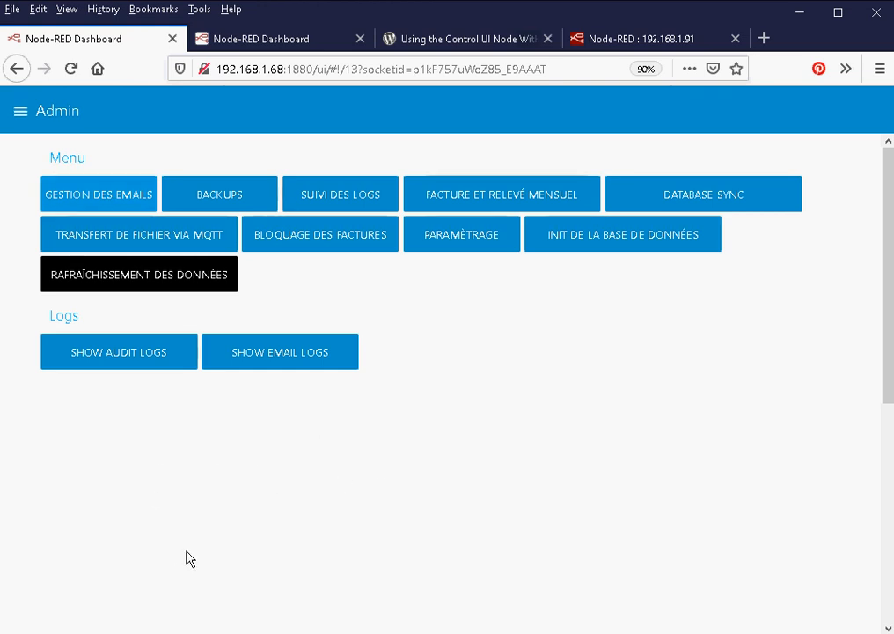
{"action": "mouse_move", "coordinate": [252, 509]}
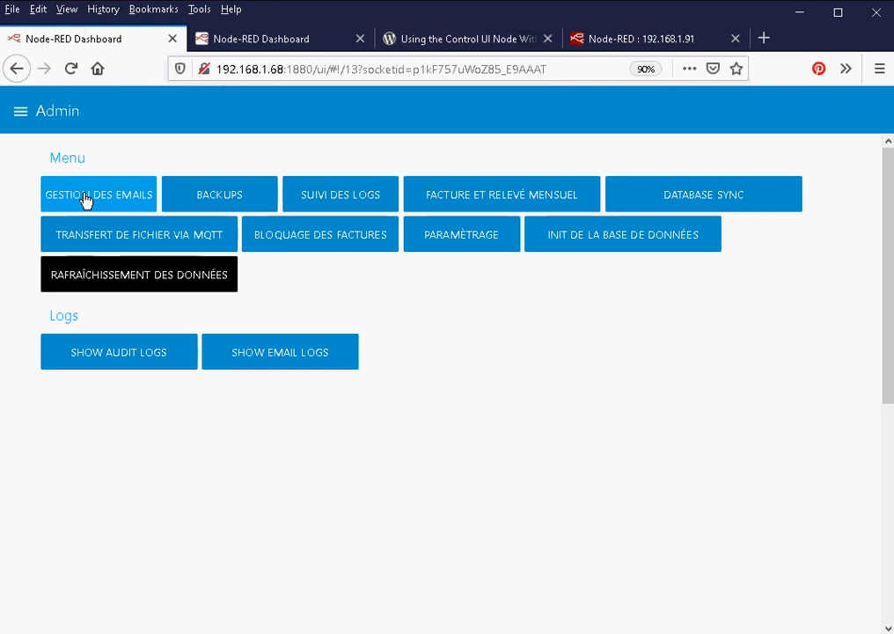
{"action": "mouse_move", "coordinate": [219, 464]}
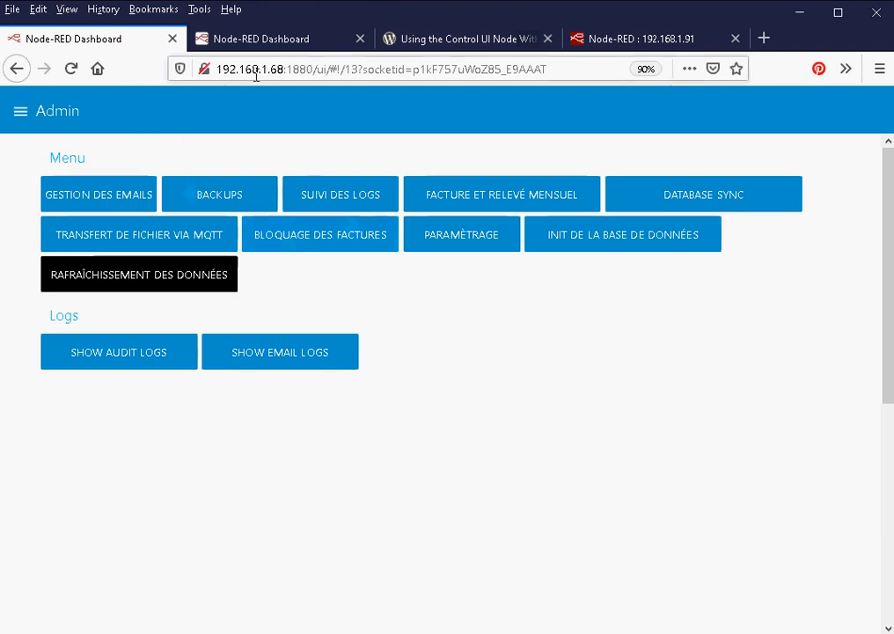
Step: Switch to the second dashboard tab showing the Control, Change Tabs, admin1 and admin2 groups
{"action": "left_click", "coordinate": [280, 39]}
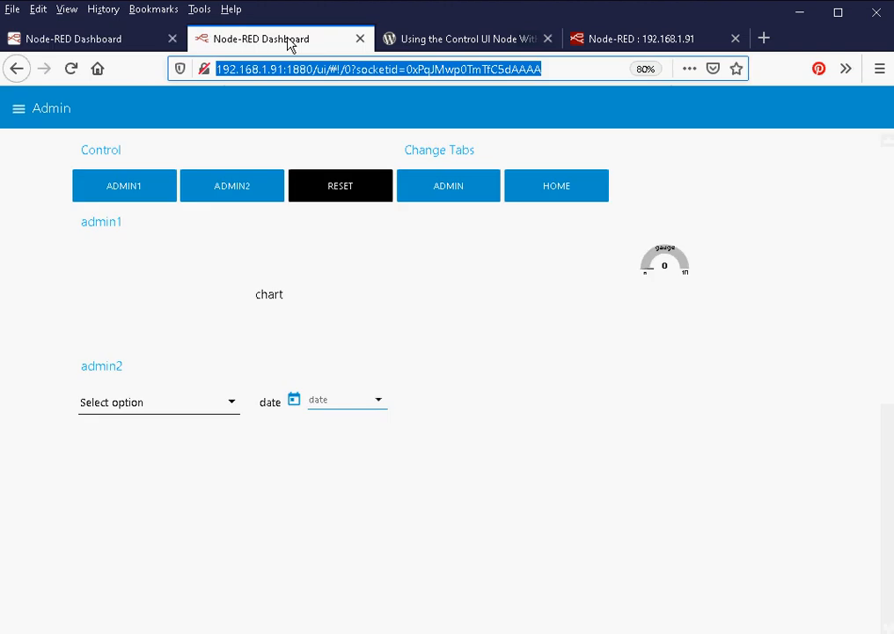
{"action": "mouse_move", "coordinate": [248, 202]}
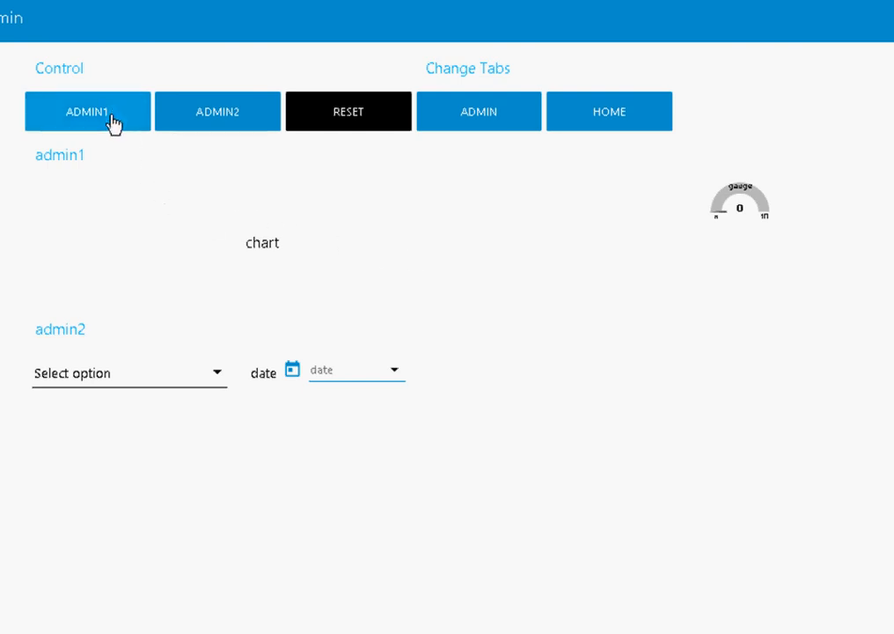
{"action": "mouse_move", "coordinate": [134, 119]}
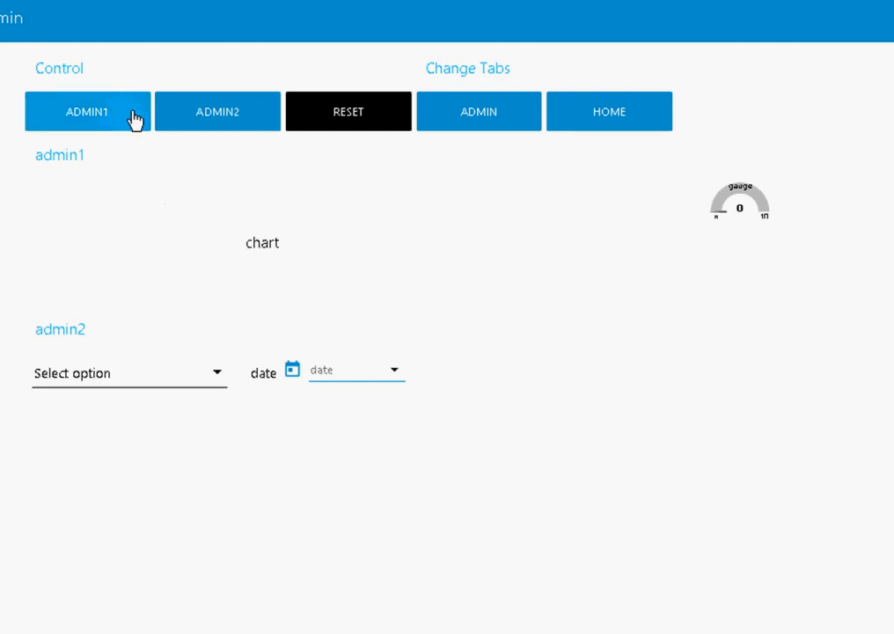
{"action": "mouse_move", "coordinate": [217, 115]}
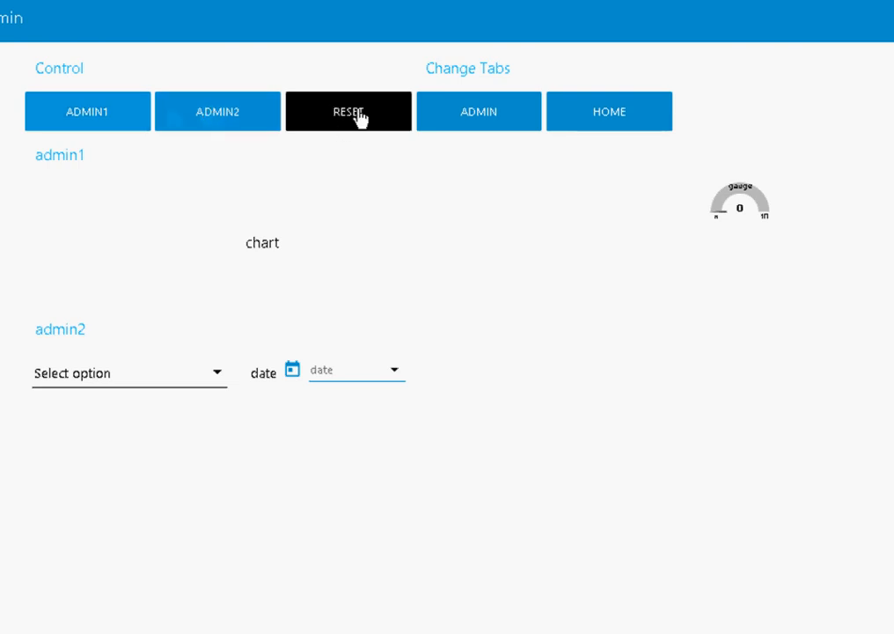
{"action": "mouse_move", "coordinate": [207, 183]}
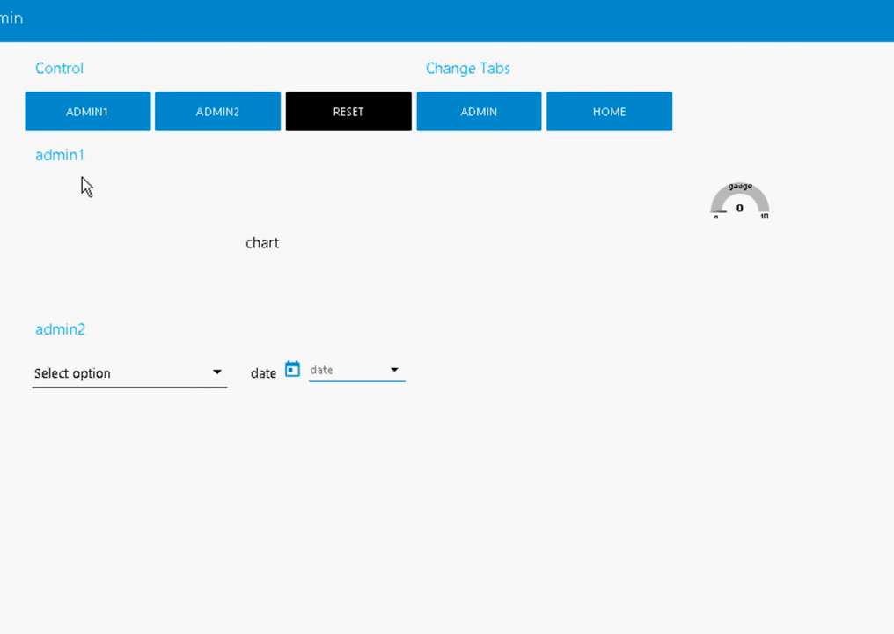
{"action": "mouse_move", "coordinate": [111, 290]}
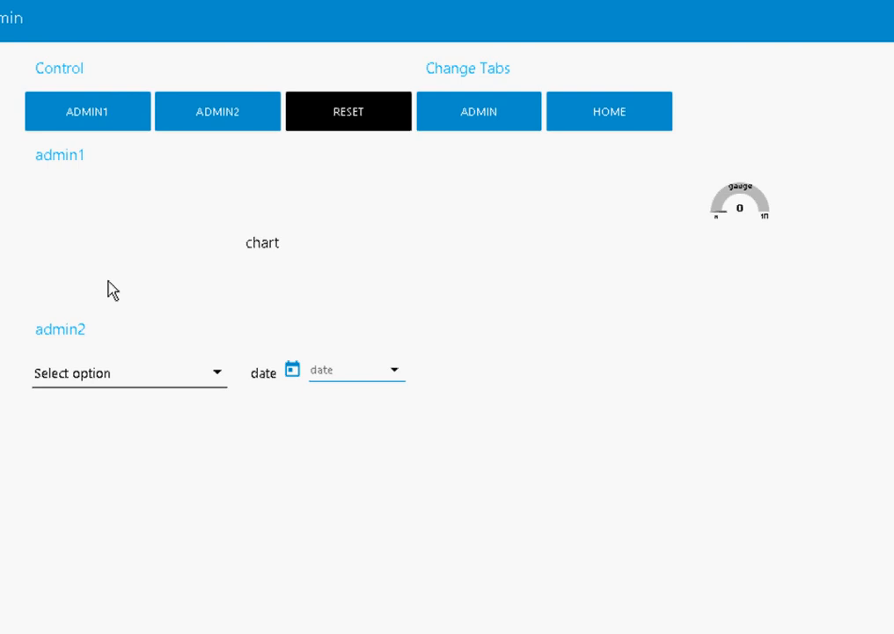
{"action": "mouse_move", "coordinate": [98, 359]}
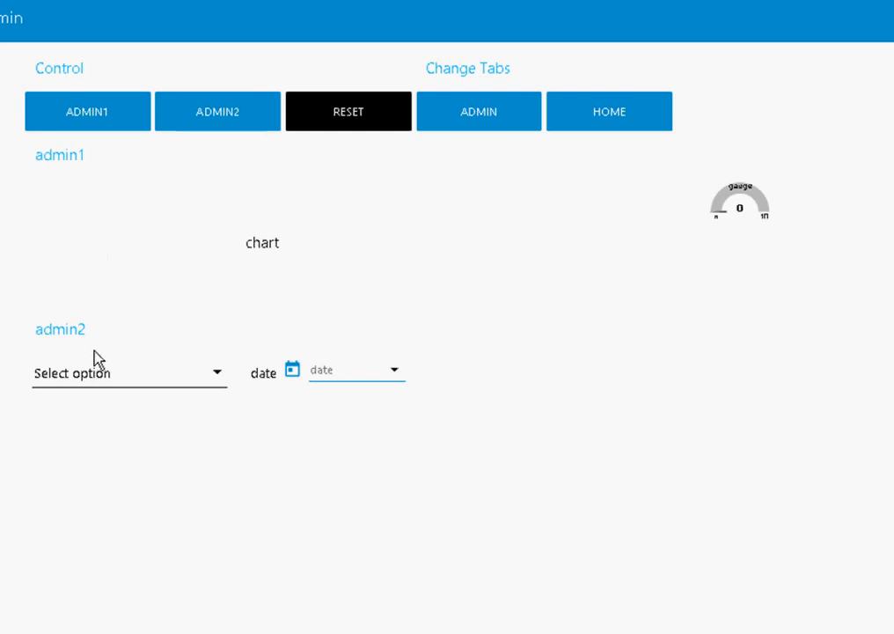
{"action": "mouse_move", "coordinate": [297, 273]}
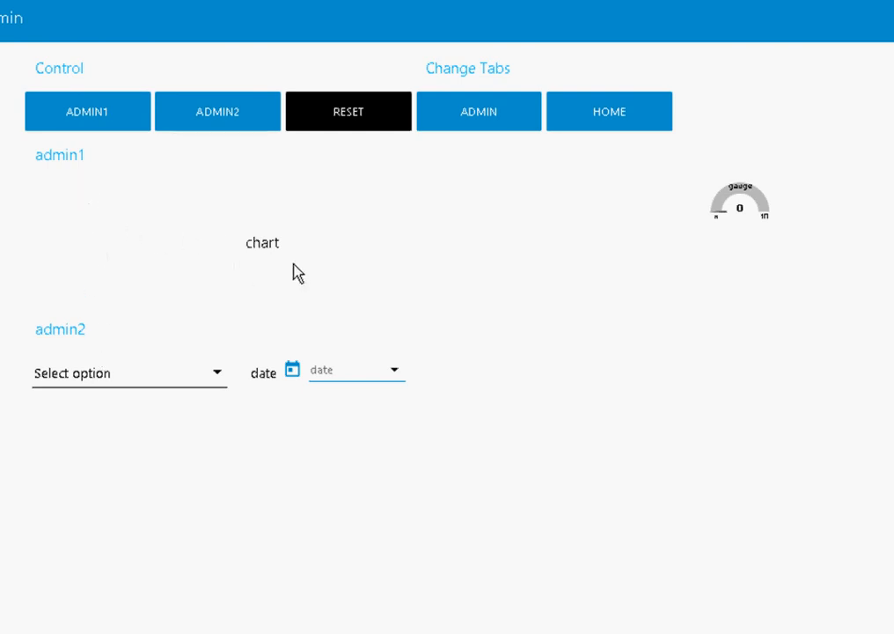
{"action": "mouse_move", "coordinate": [151, 403]}
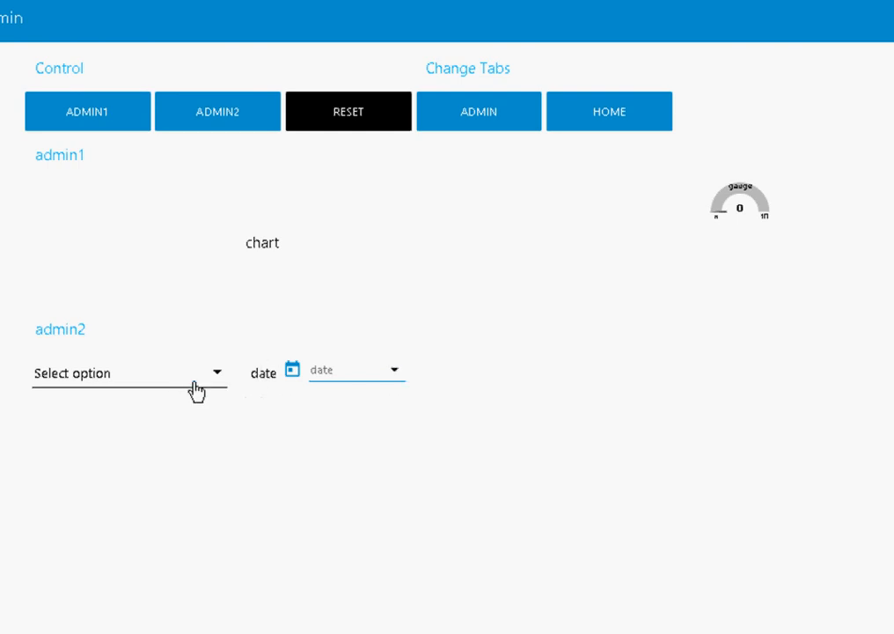
{"action": "mouse_move", "coordinate": [236, 385]}
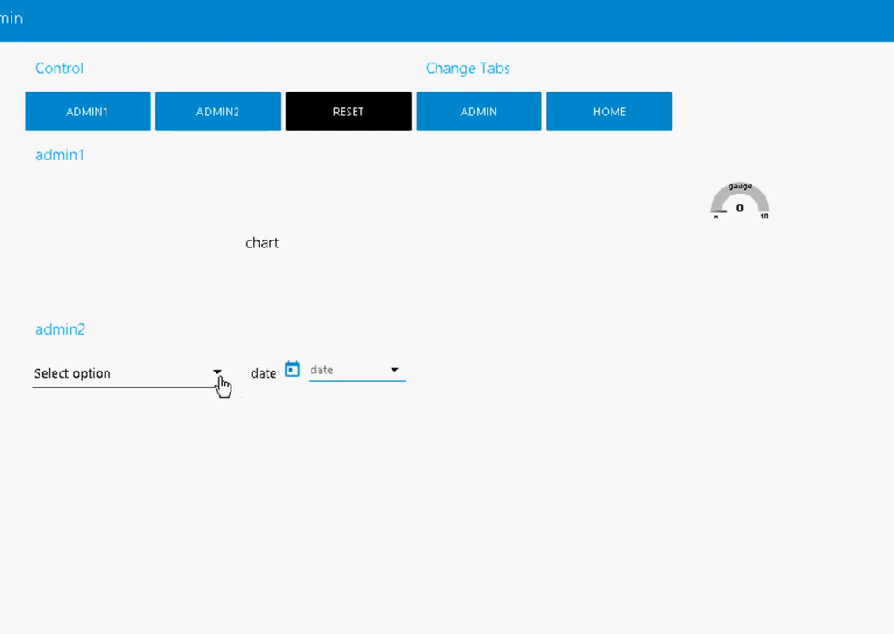
{"action": "mouse_move", "coordinate": [220, 392]}
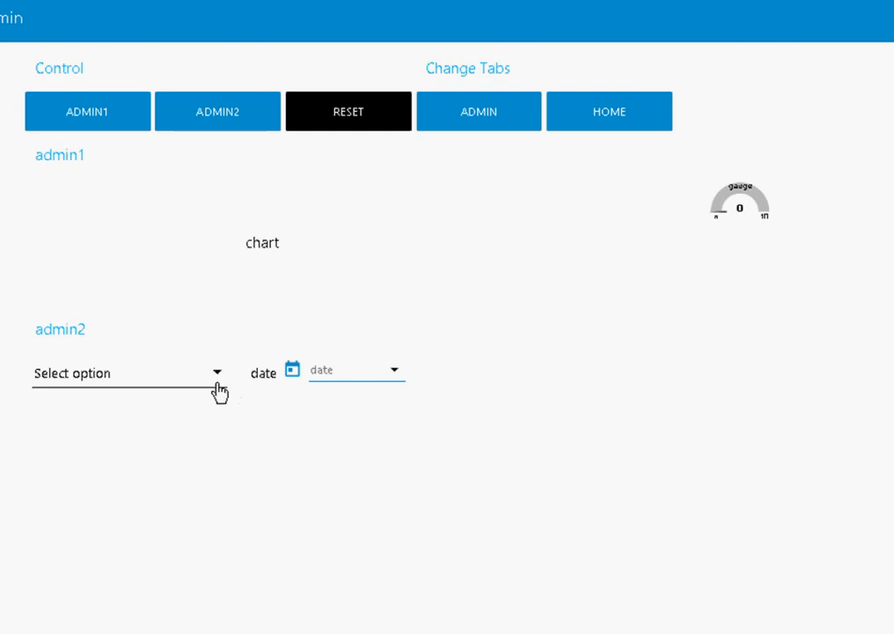
{"action": "mouse_move", "coordinate": [207, 152]}
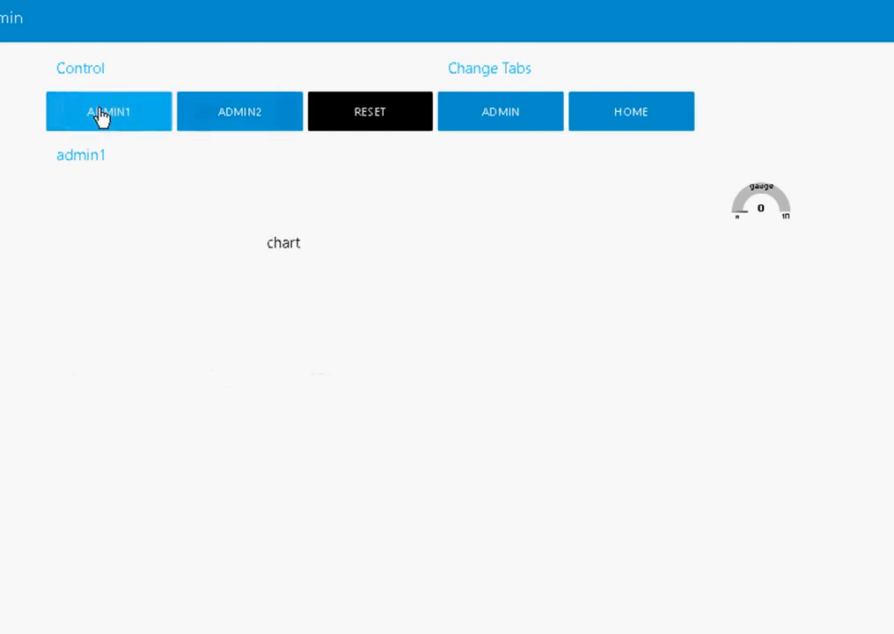
{"action": "mouse_move", "coordinate": [283, 251]}
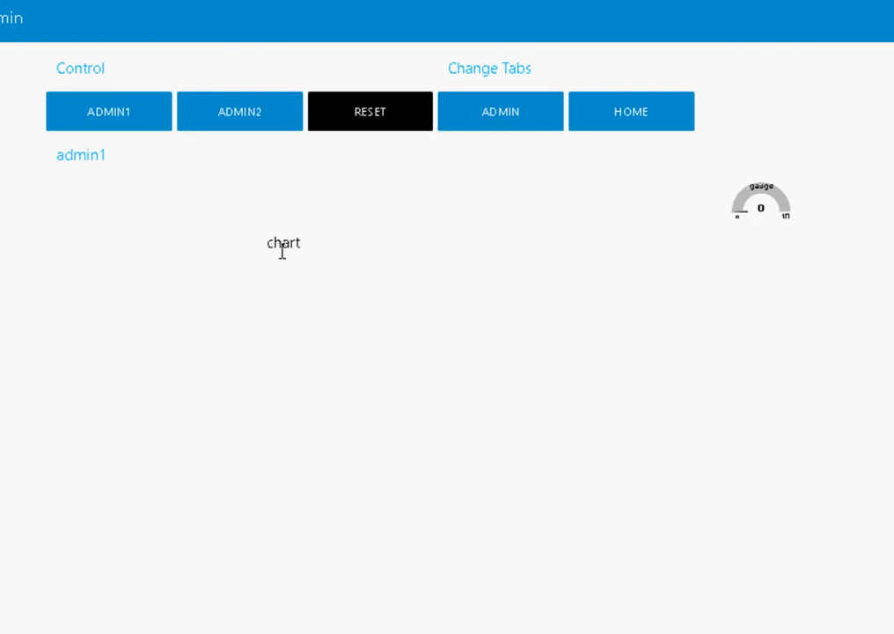
Step: Show only the admin2 group, then return to the Node-RED flow editor
{"action": "left_click", "coordinate": [217, 111]}
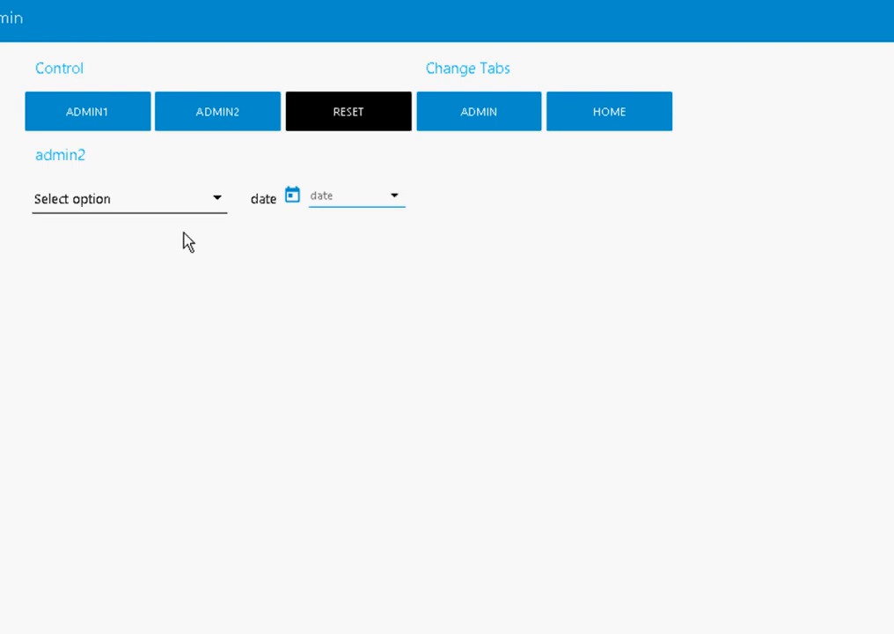
{"action": "left_click", "coordinate": [87, 111]}
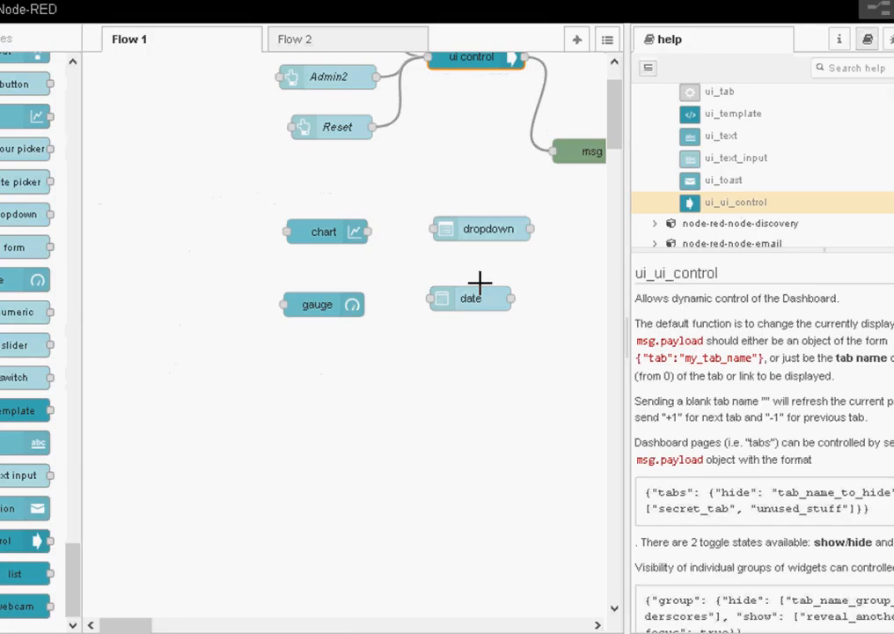
{"action": "mouse_move", "coordinate": [665, 434]}
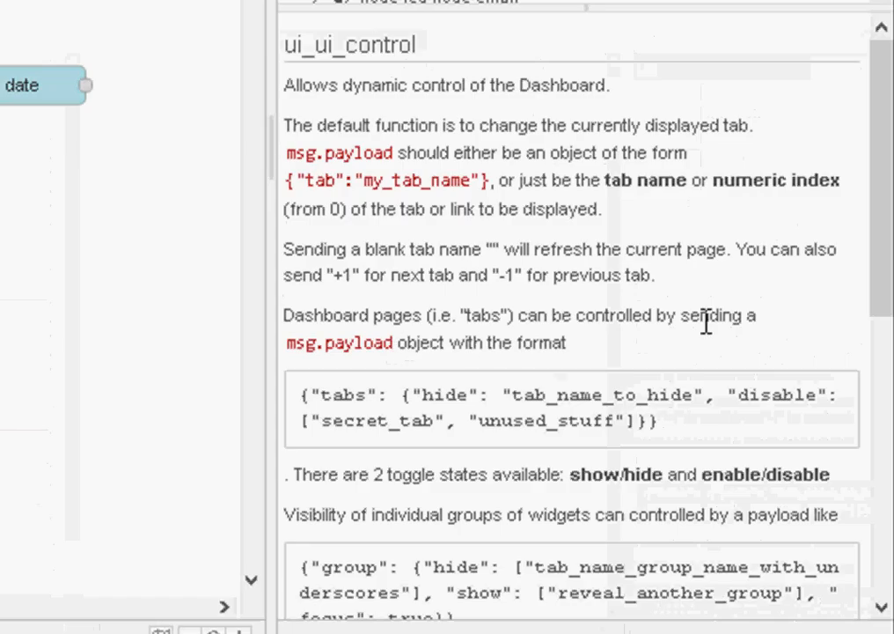
{"action": "scroll", "scroll_direction": "down", "scroll_amount": 3}
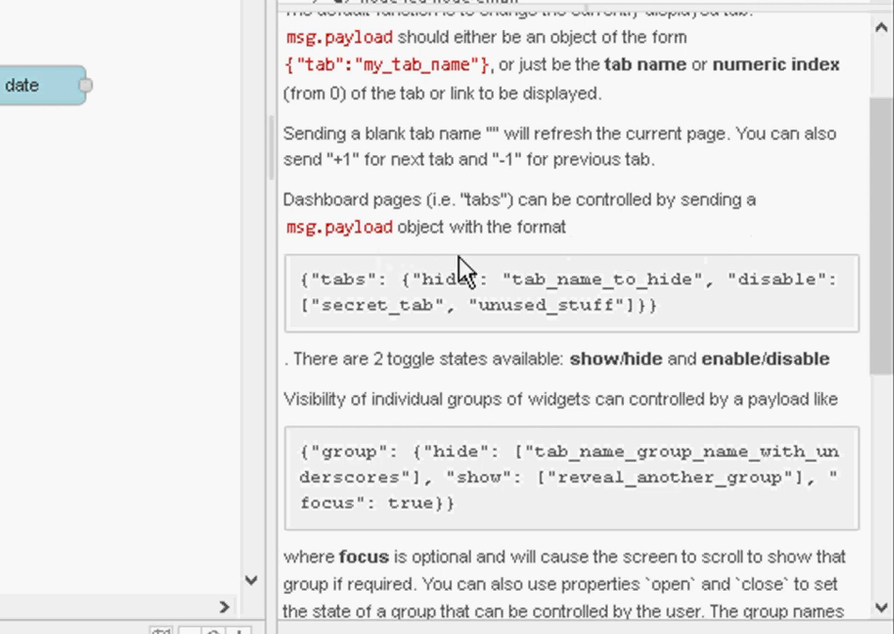
{"action": "mouse_move", "coordinate": [409, 335]}
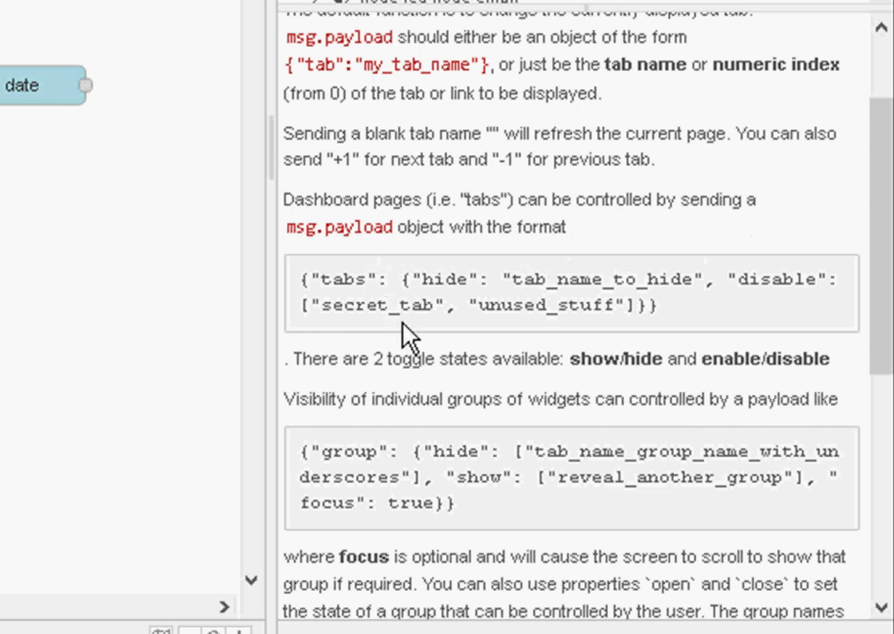
{"action": "mouse_move", "coordinate": [464, 339]}
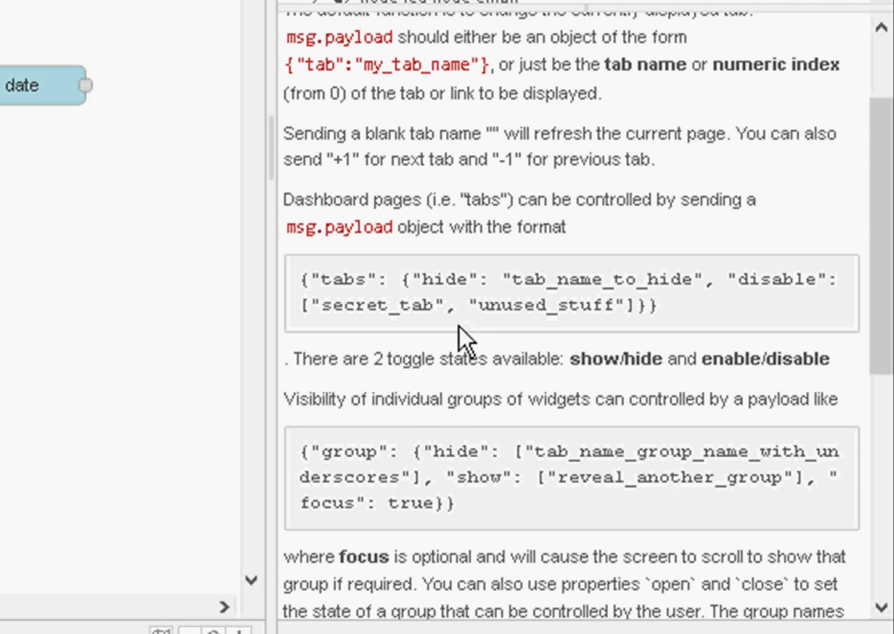
{"action": "scroll", "scroll_direction": "down", "scroll_amount": 3}
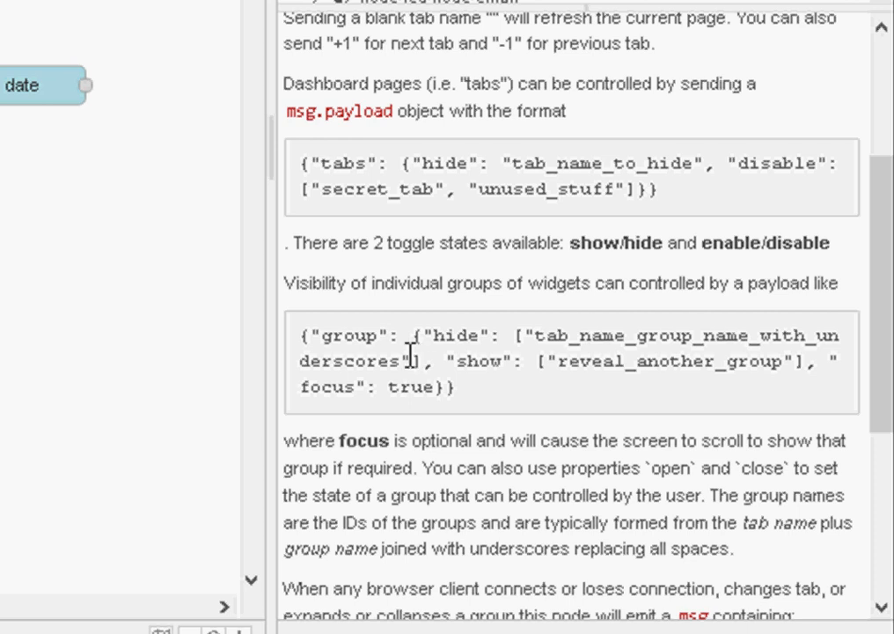
{"action": "mouse_move", "coordinate": [216, 29]}
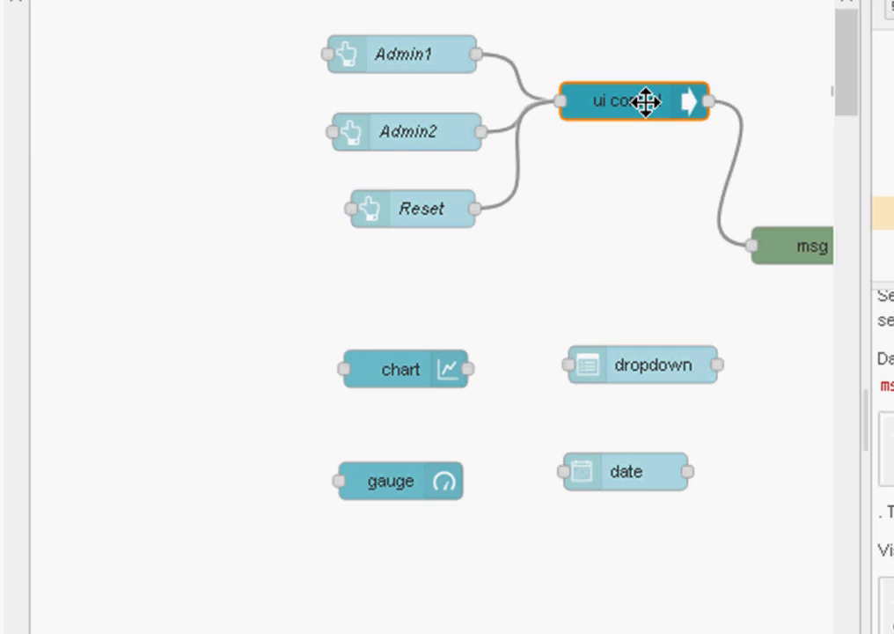
{"action": "mouse_move", "coordinate": [623, 333]}
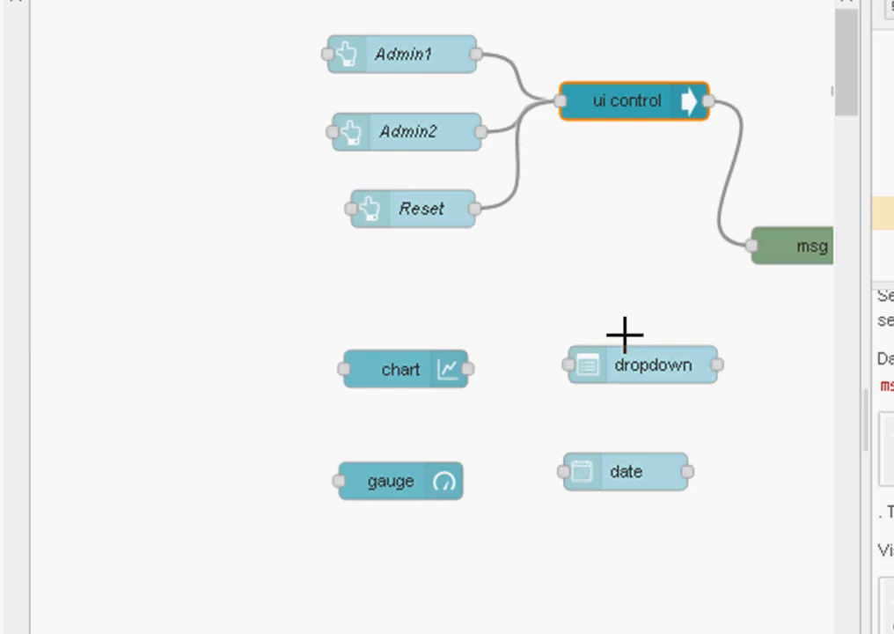
{"action": "mouse_move", "coordinate": [431, 57]}
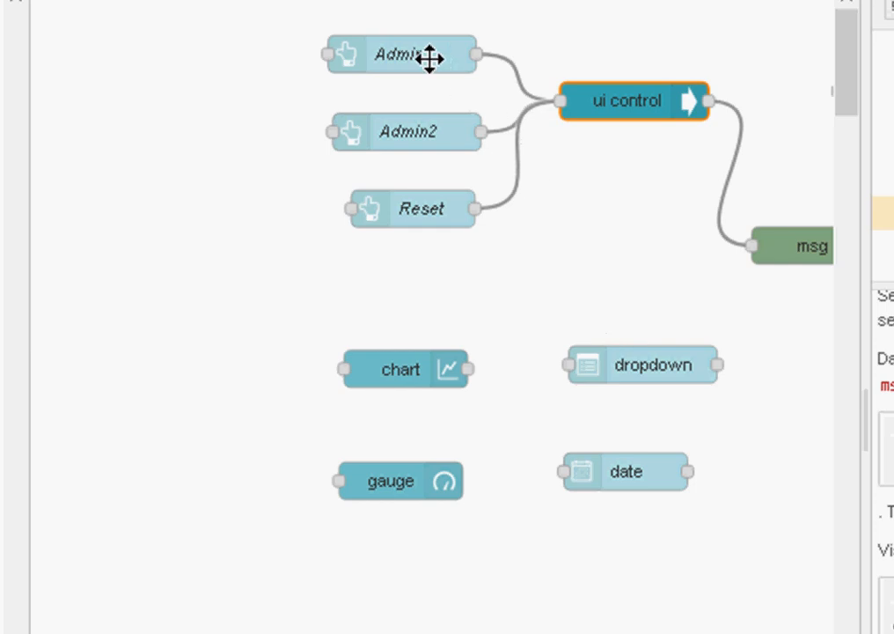
{"action": "double_click", "coordinate": [403, 54]}
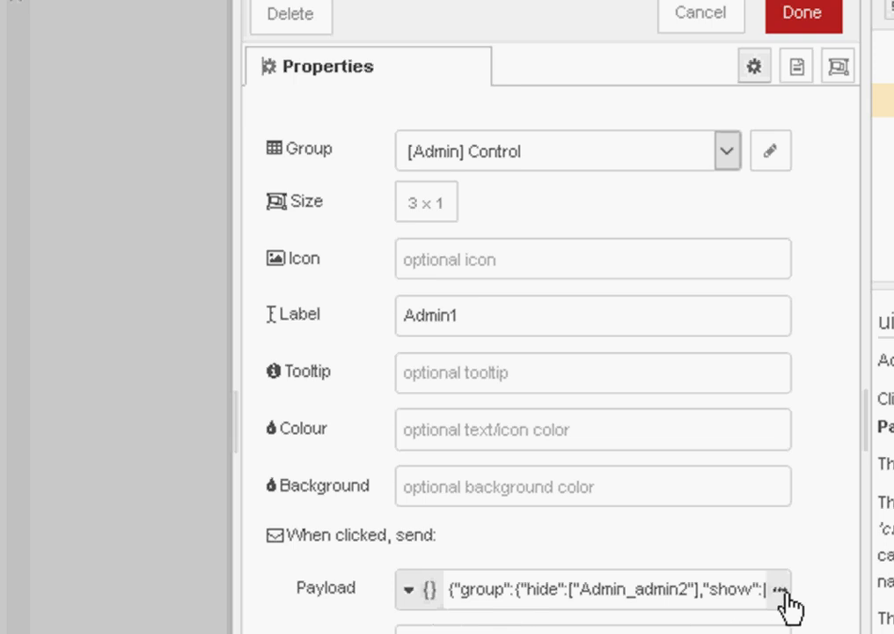
{"action": "left_click", "coordinate": [778, 588]}
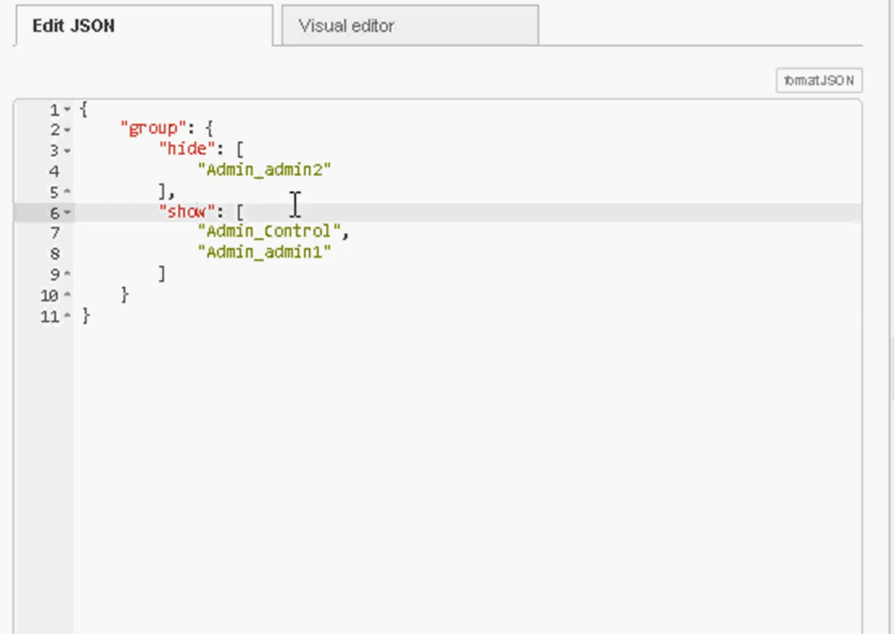
{"action": "left_click", "coordinate": [324, 170]}
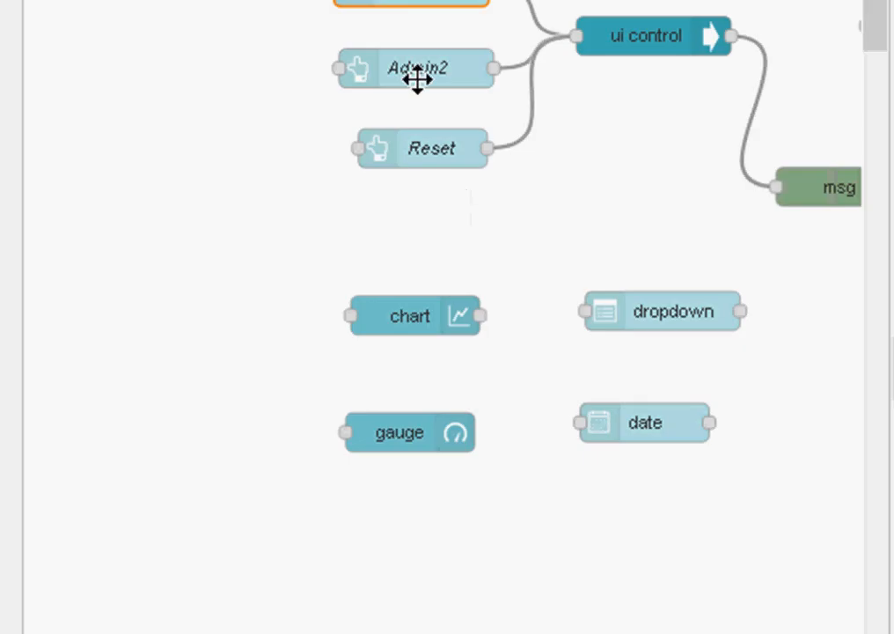
{"action": "double_click", "coordinate": [416, 69]}
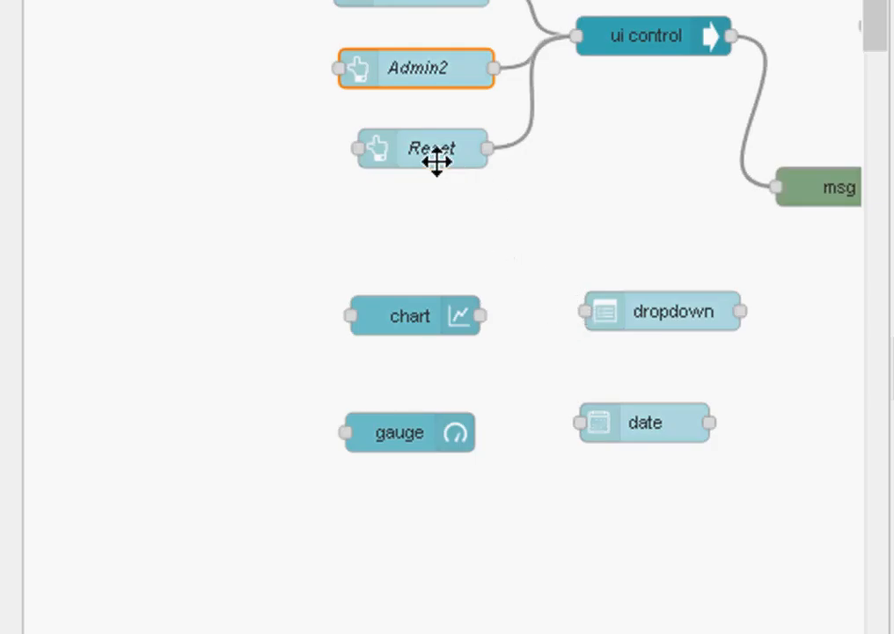
{"action": "double_click", "coordinate": [421, 147]}
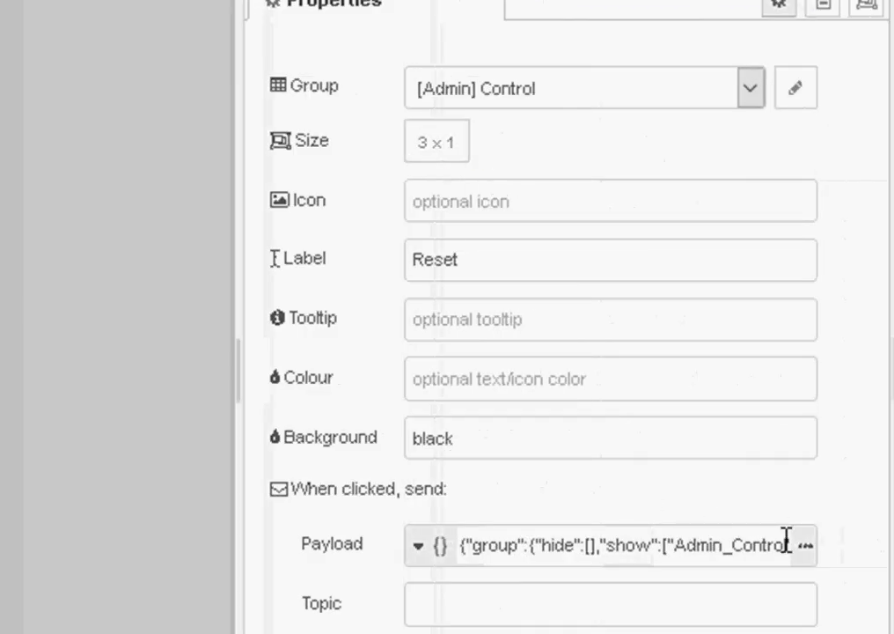
{"action": "left_click", "coordinate": [803, 545]}
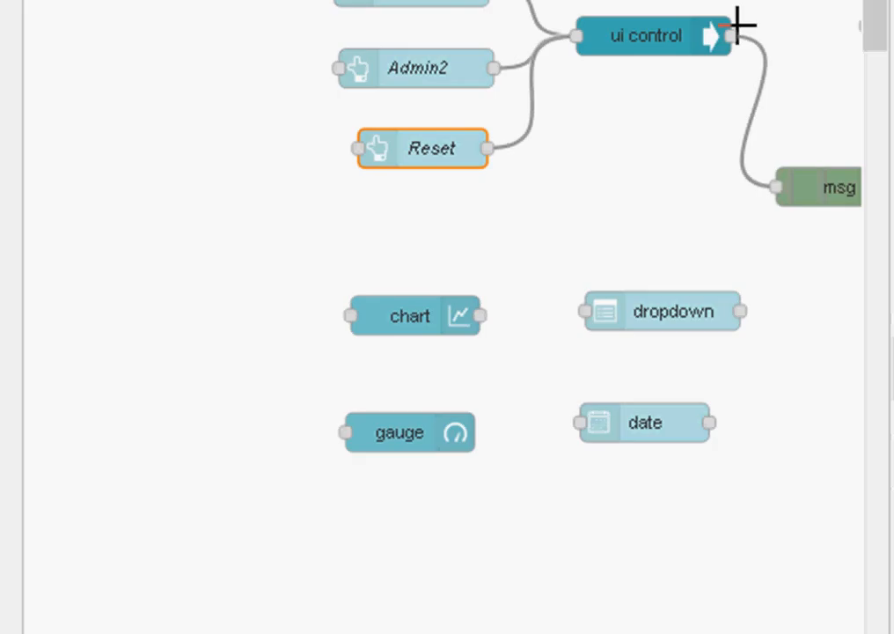
{"action": "mouse_move", "coordinate": [560, 295]}
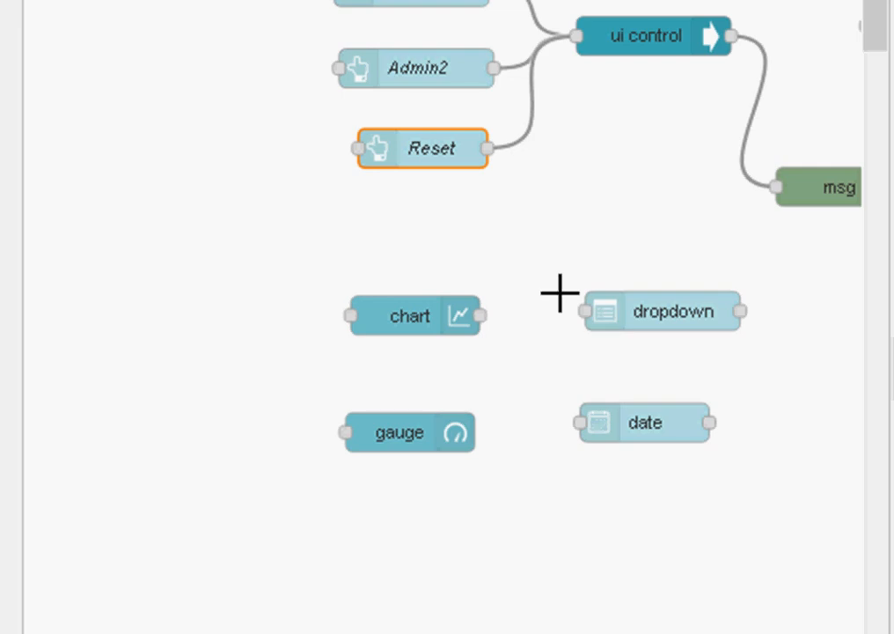
{"action": "mouse_move", "coordinate": [622, 229]}
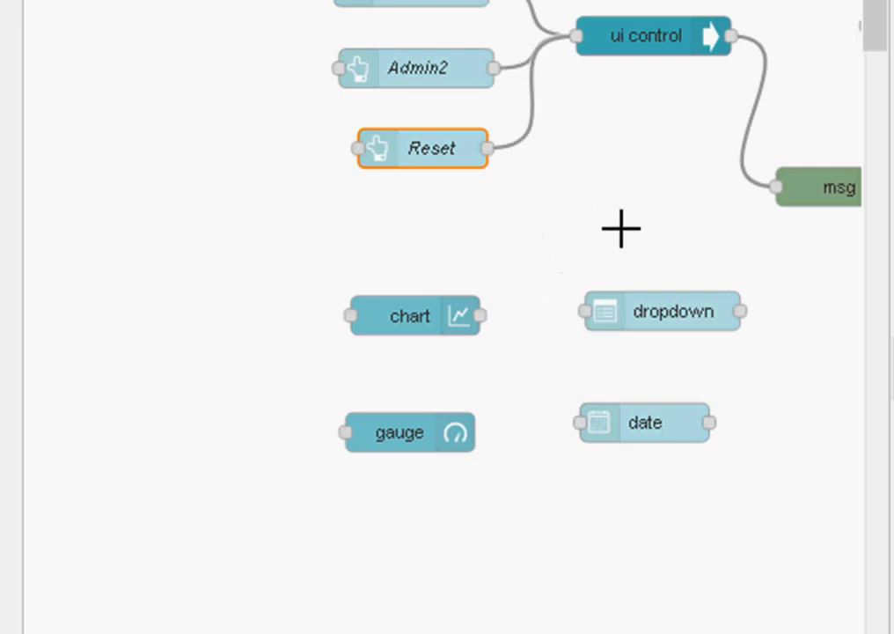
{"action": "mouse_move", "coordinate": [571, 167]}
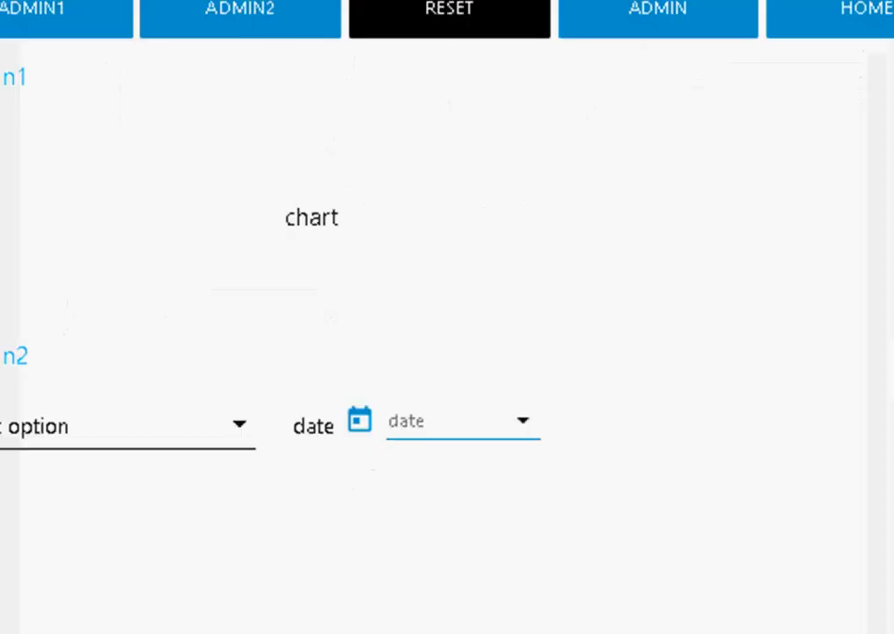
{"action": "mouse_move", "coordinate": [814, 44]}
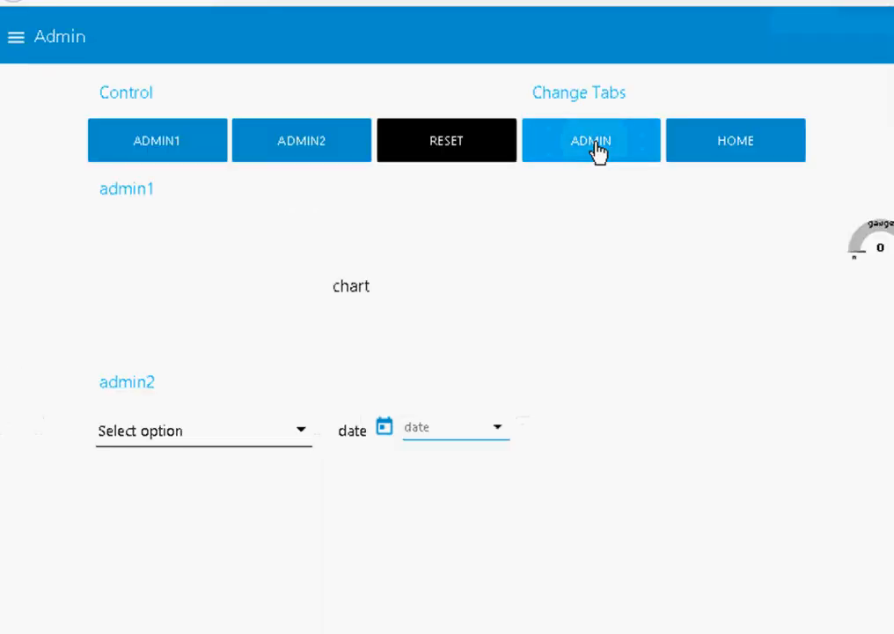
{"action": "mouse_move", "coordinate": [345, 176]}
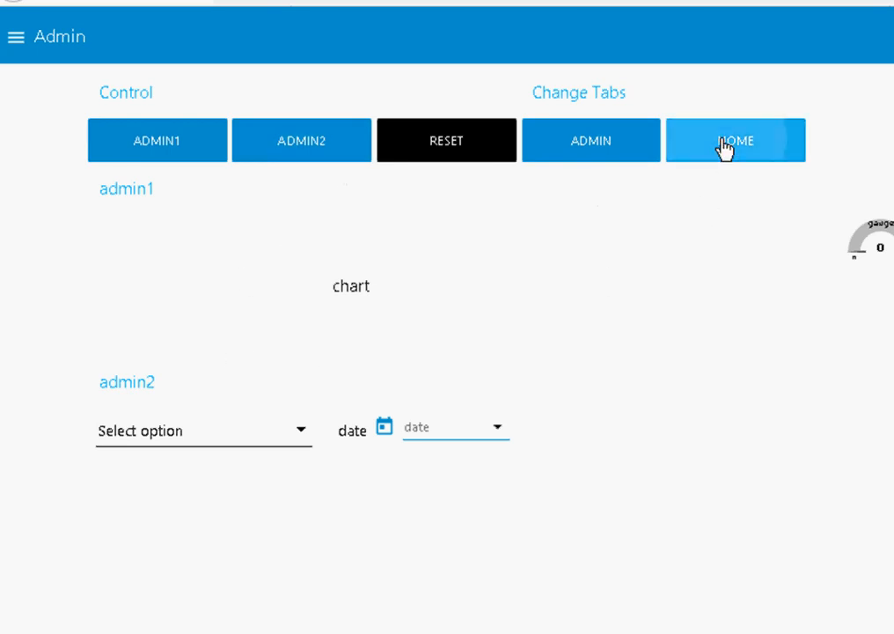
{"action": "left_click", "coordinate": [736, 140]}
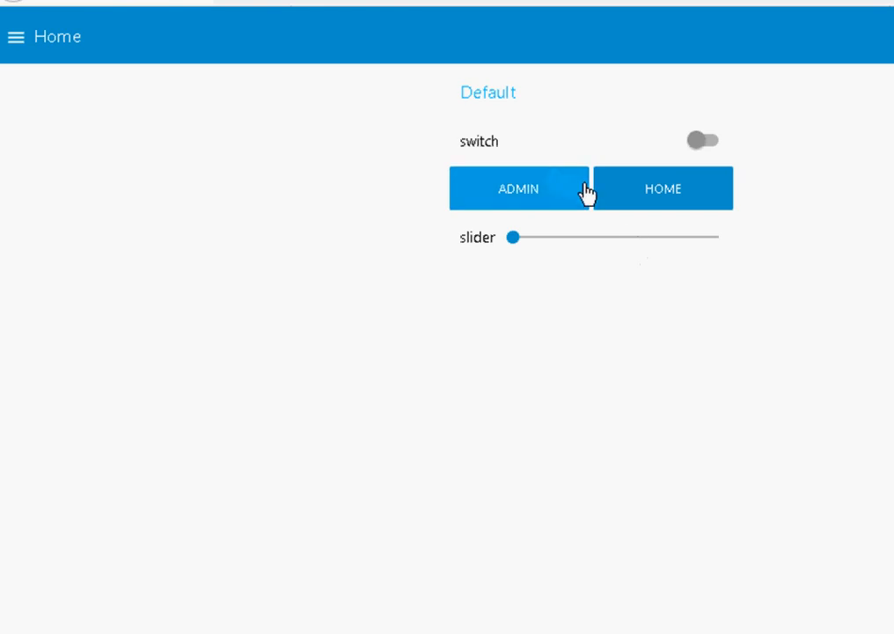
{"action": "left_click", "coordinate": [518, 188]}
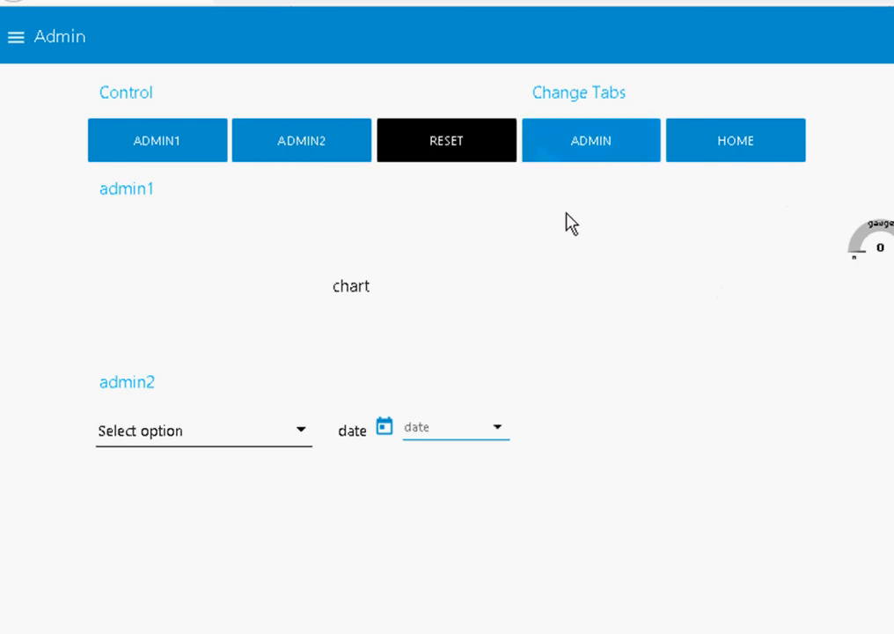
{"action": "mouse_move", "coordinate": [573, 231]}
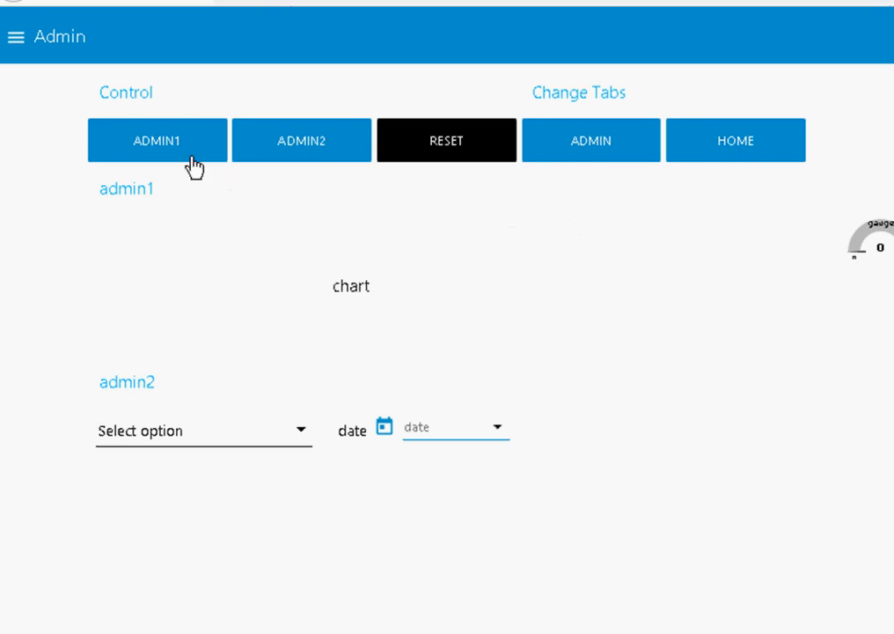
{"action": "mouse_move", "coordinate": [223, 169]}
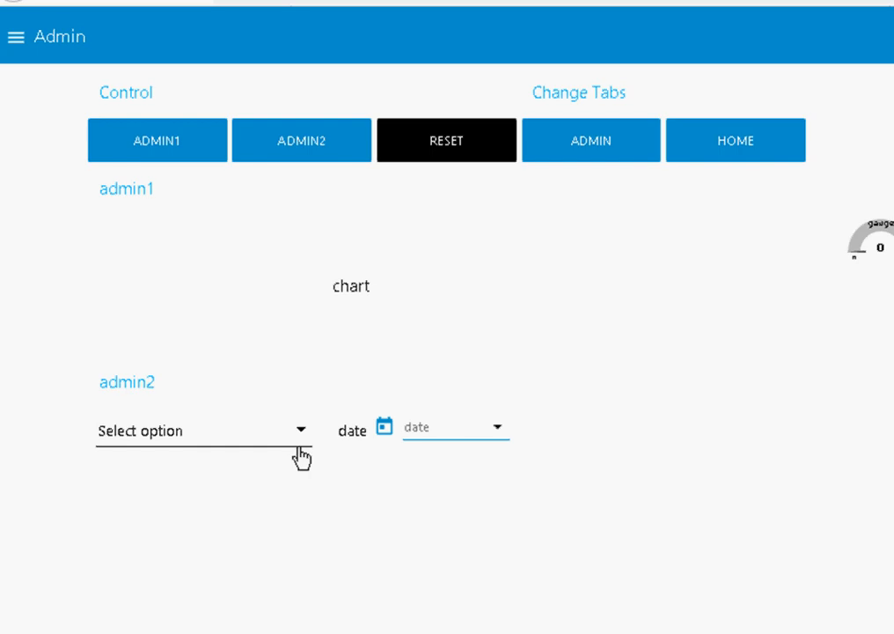
{"action": "mouse_move", "coordinate": [516, 277]}
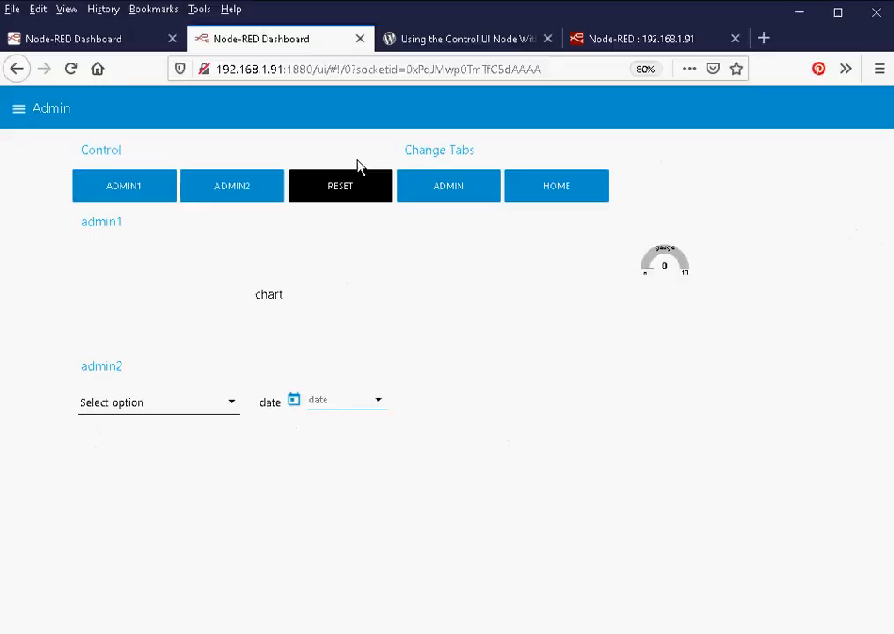
Step: Return to the Node-RED flow editor through its Firefox tab
{"action": "left_click", "coordinate": [634, 38]}
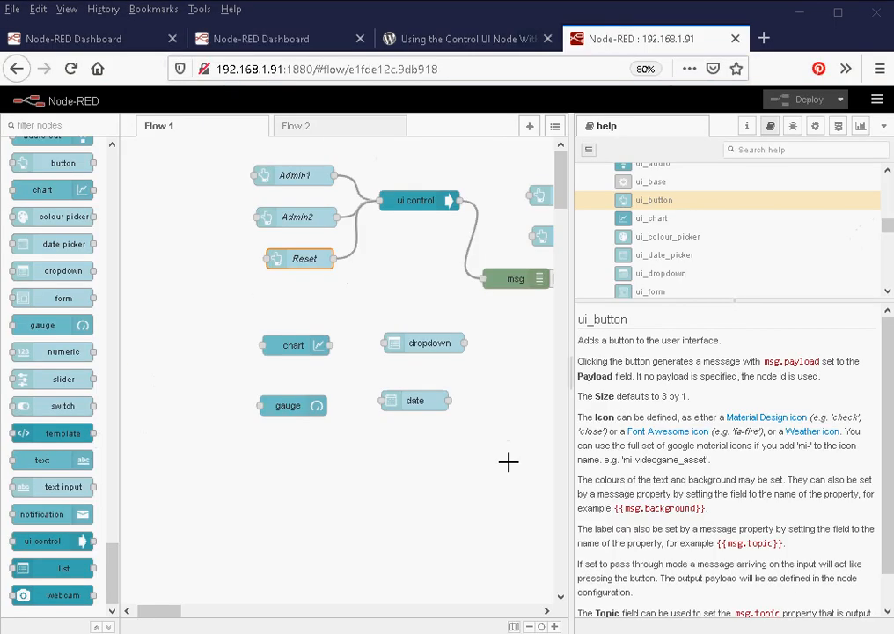